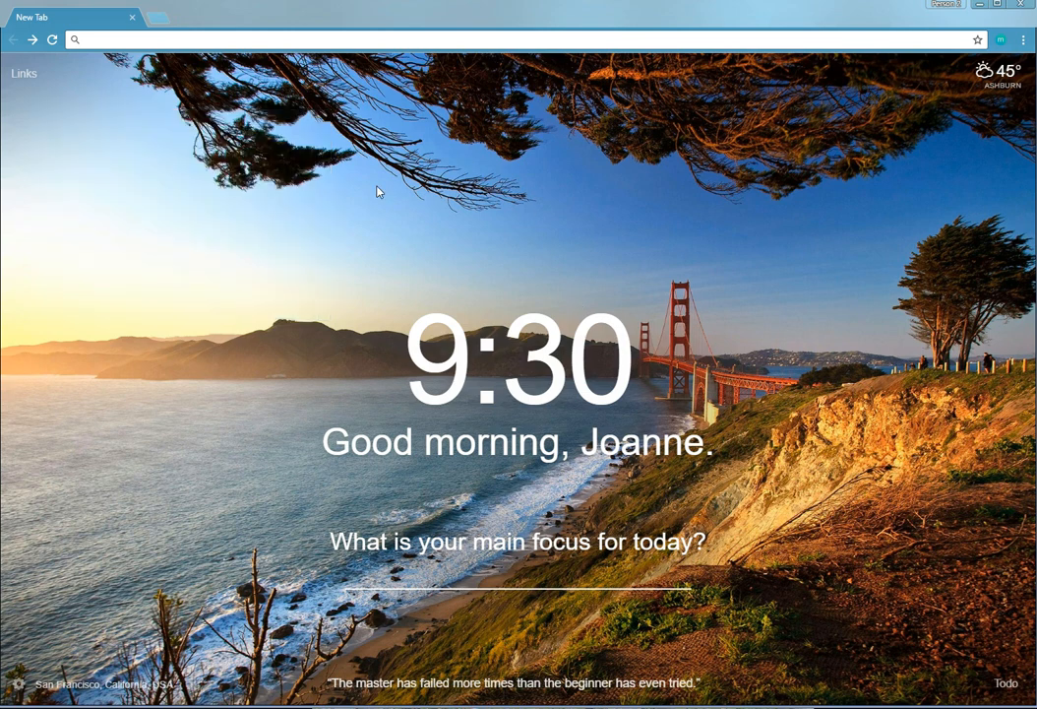
pyautogui.moveTo(234, 415)
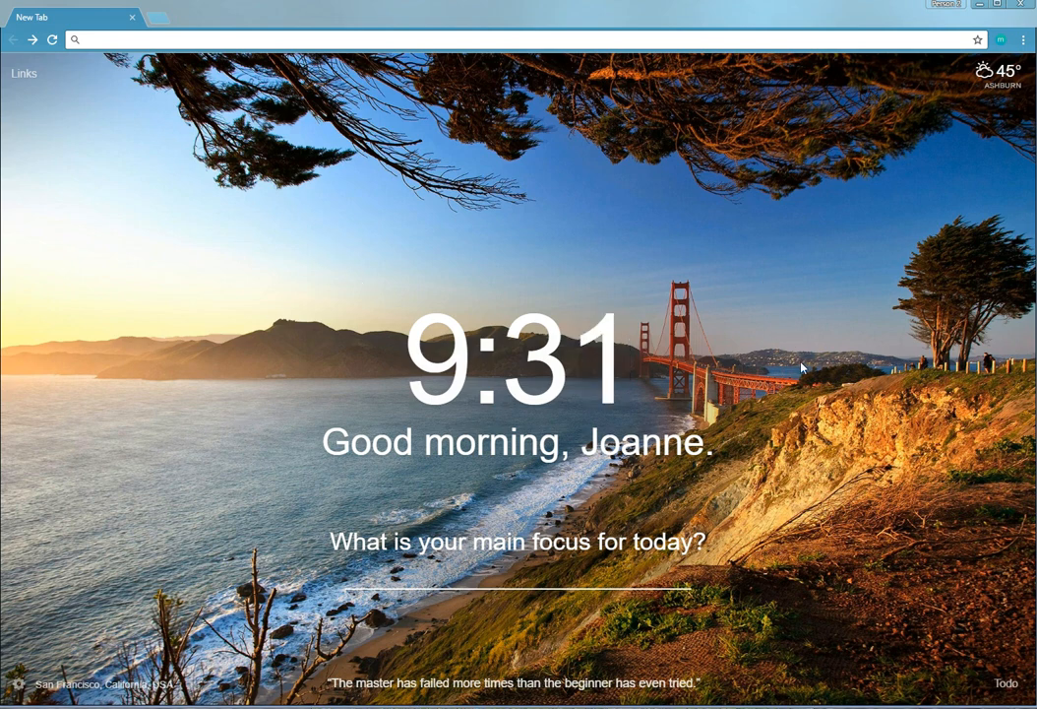
pyautogui.moveTo(646, 228)
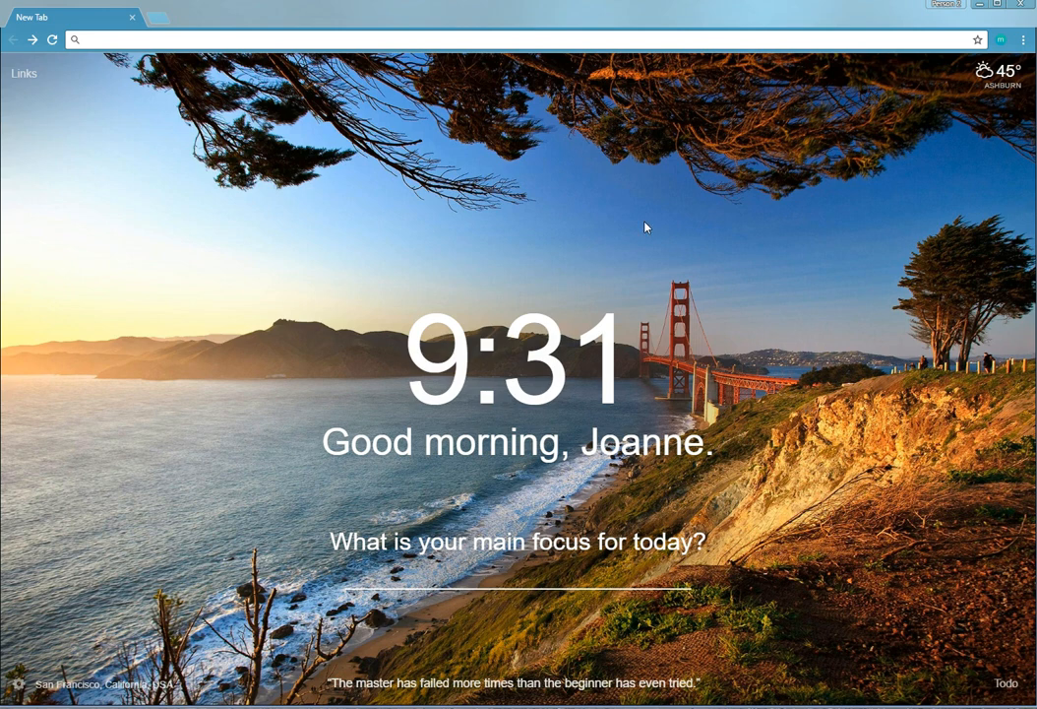
pyautogui.moveTo(264, 351)
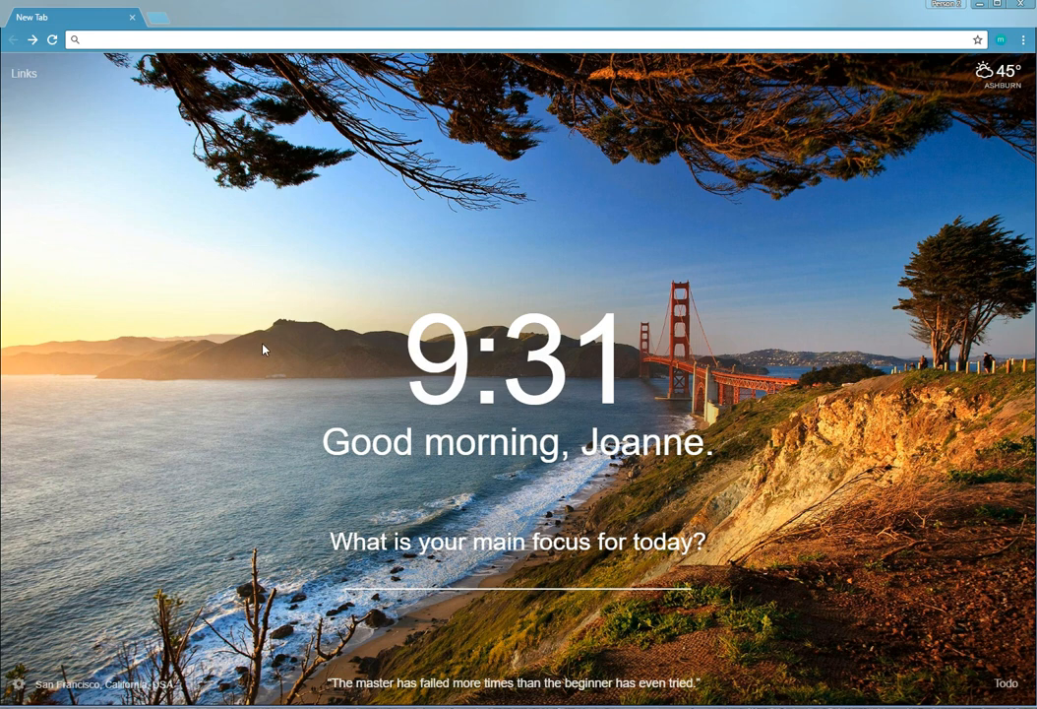
pyautogui.moveTo(717, 252)
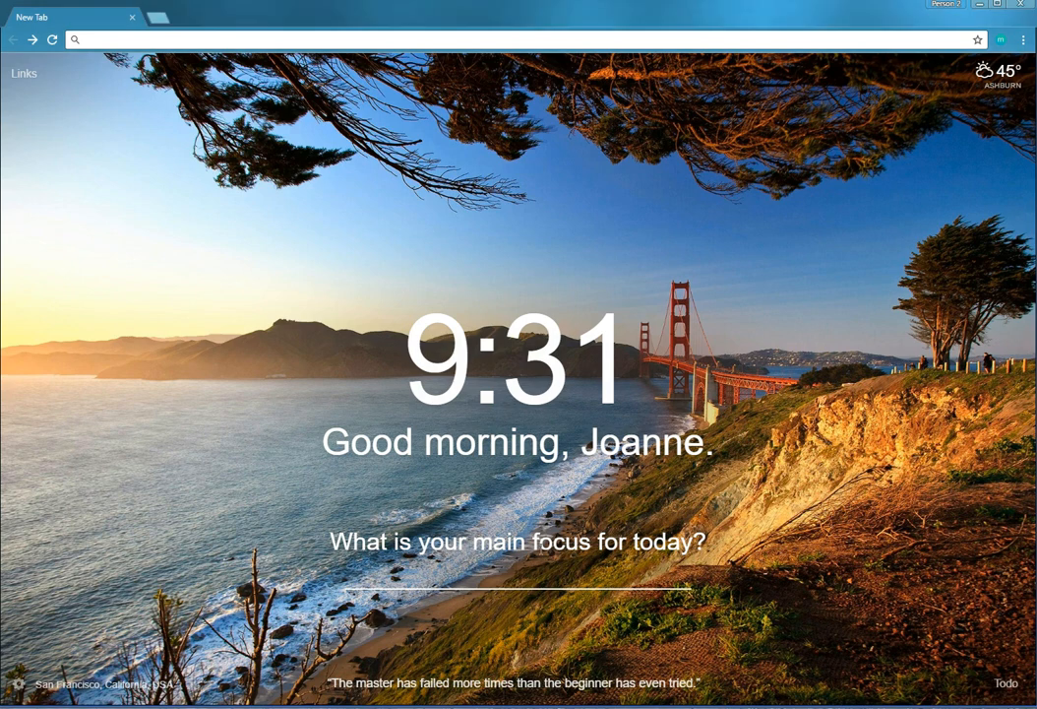
# Step: Enter "uploading momentum review video" as today's main focus
pyautogui.click(520, 581)
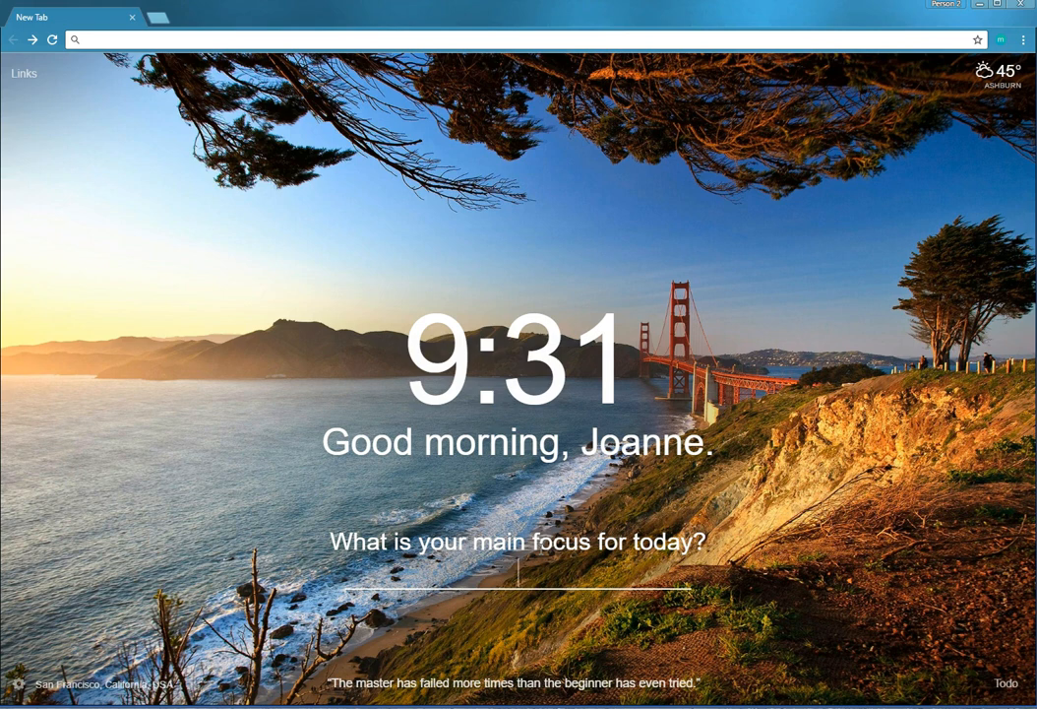
pyautogui.write('up')
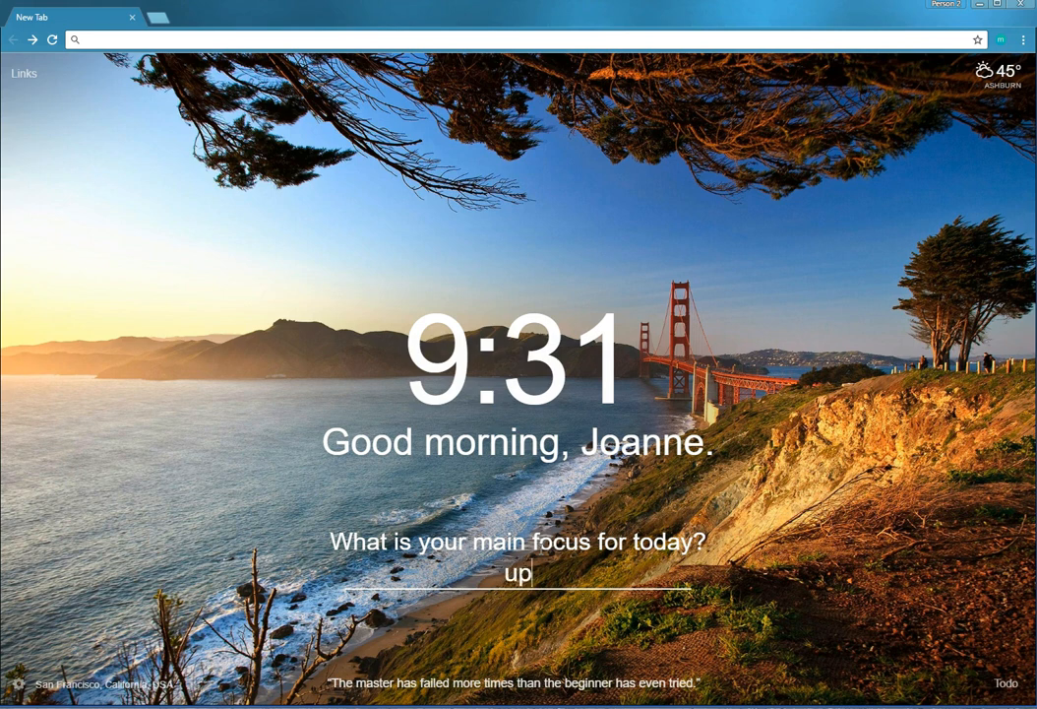
pyautogui.write('loading momentum review video')
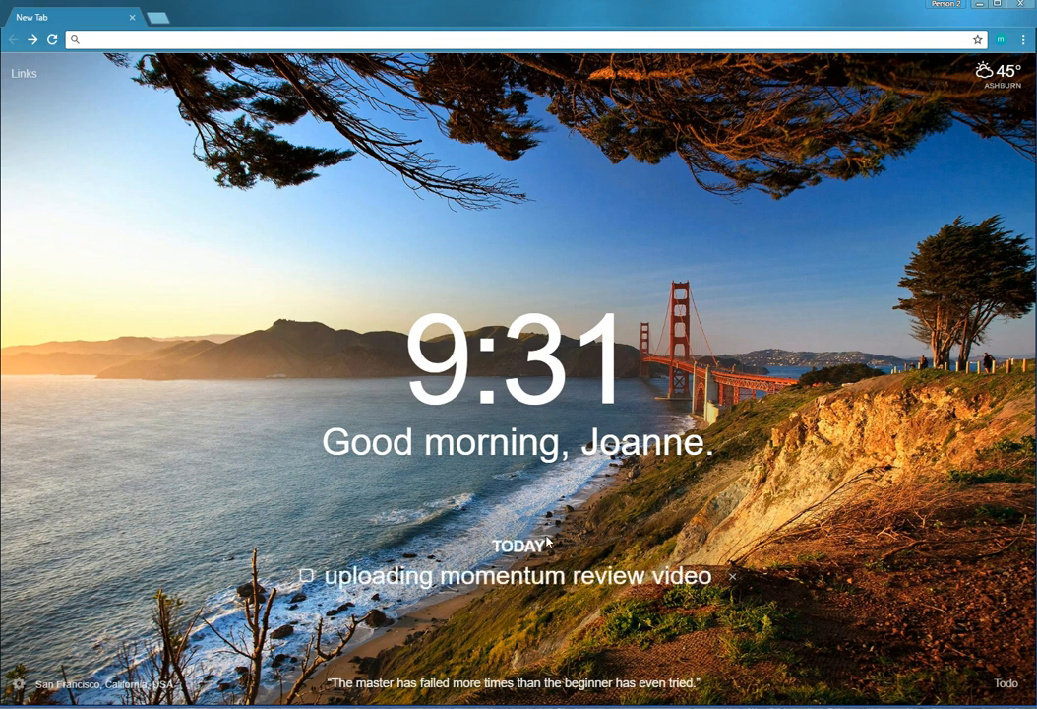
pyautogui.moveTo(634, 657)
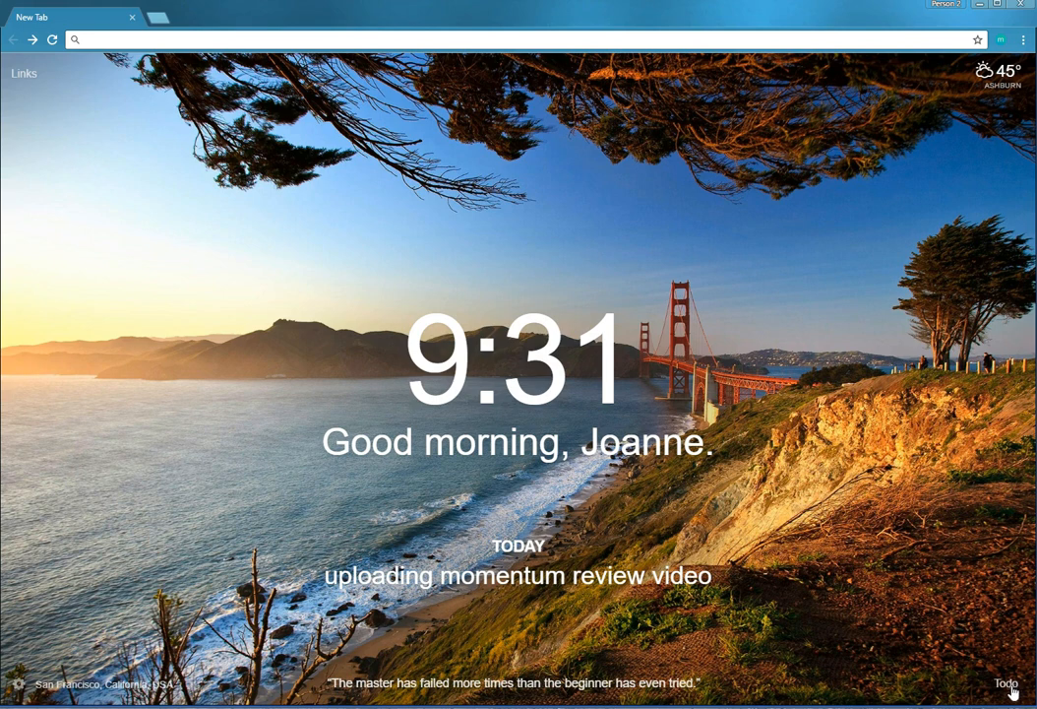
# Step: Add to-dos "record review video", "edit review video" and "upload video" to the list
pyautogui.click(1004, 683)
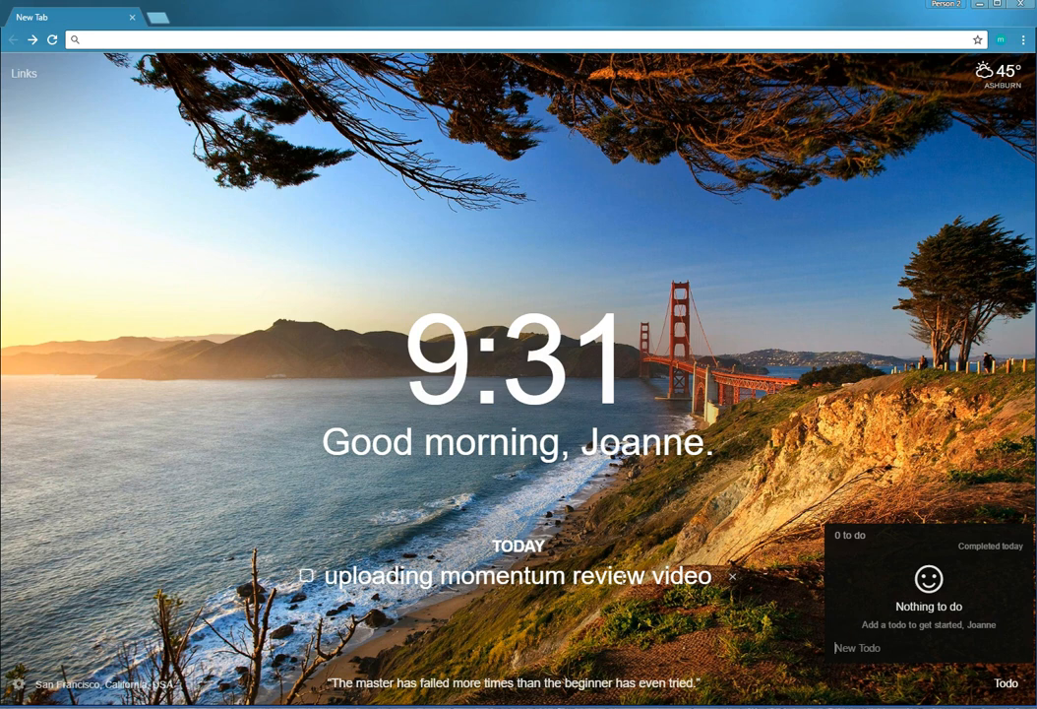
pyautogui.moveTo(825, 649)
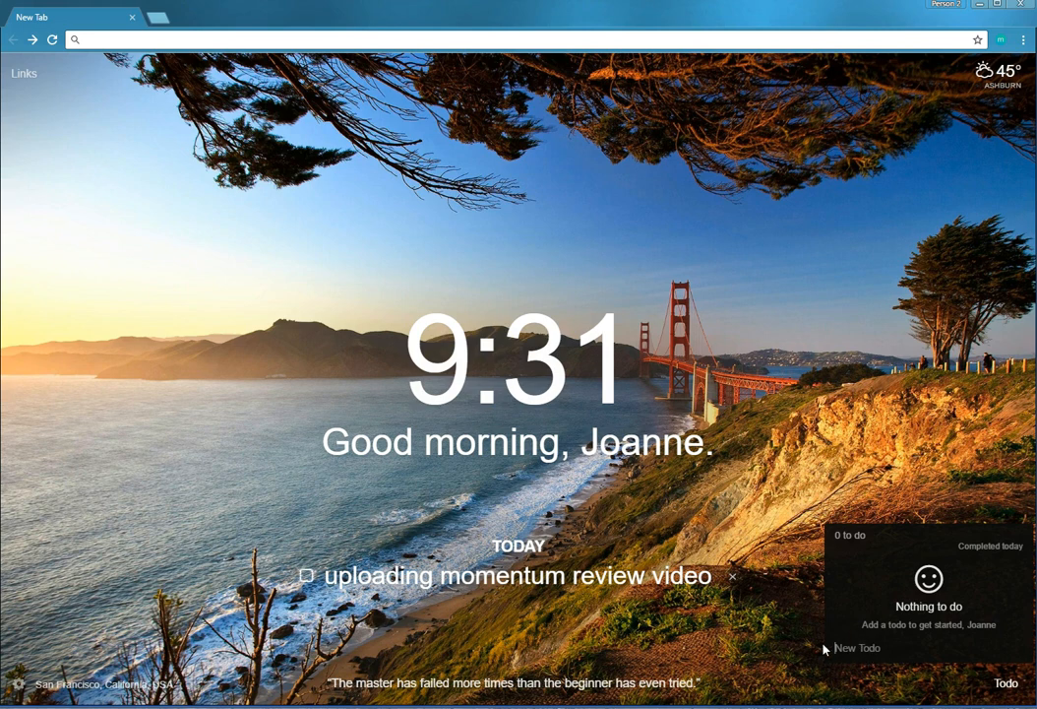
pyautogui.write('record')
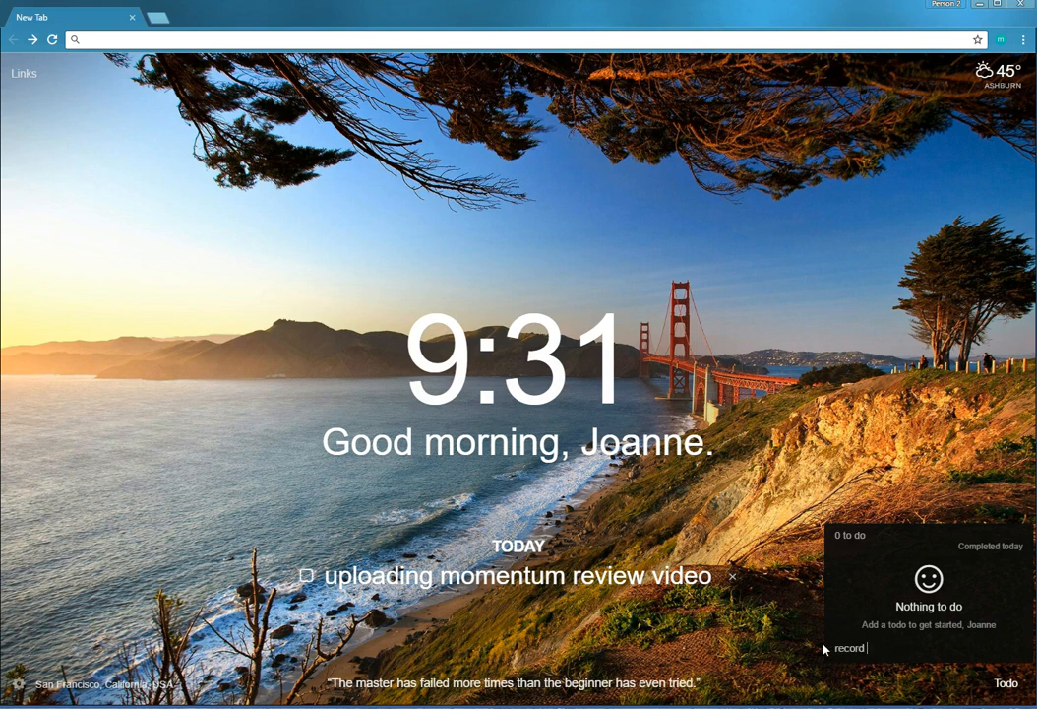
pyautogui.write('review vide')
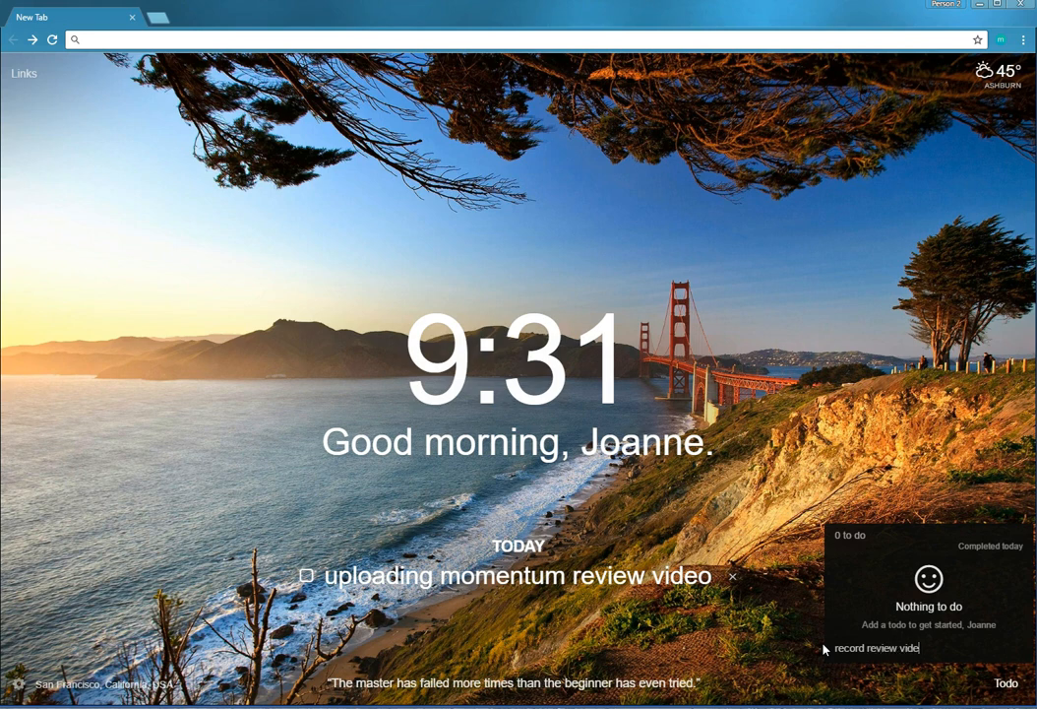
pyautogui.write('upload')
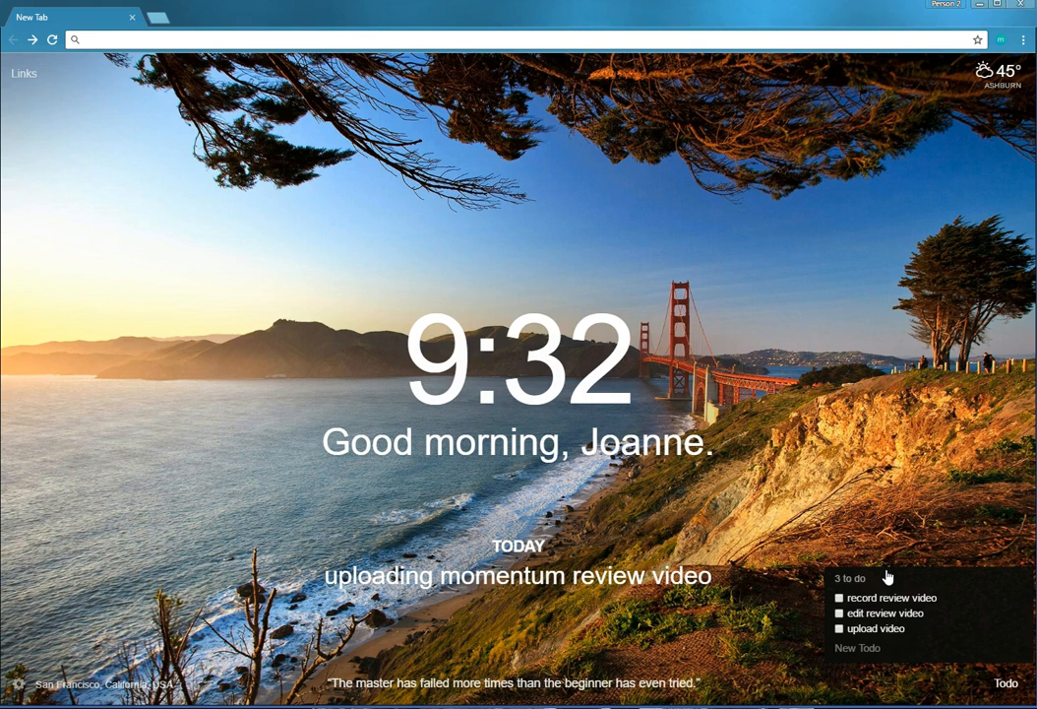
pyautogui.moveTo(1024, 588)
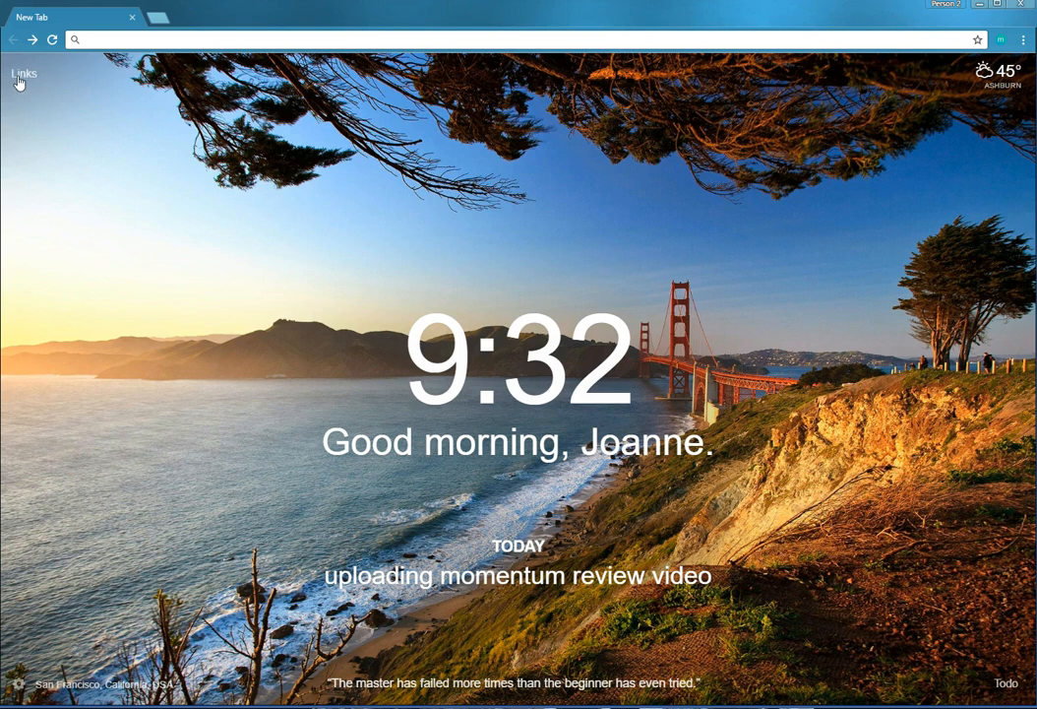
pyautogui.click(23, 72)
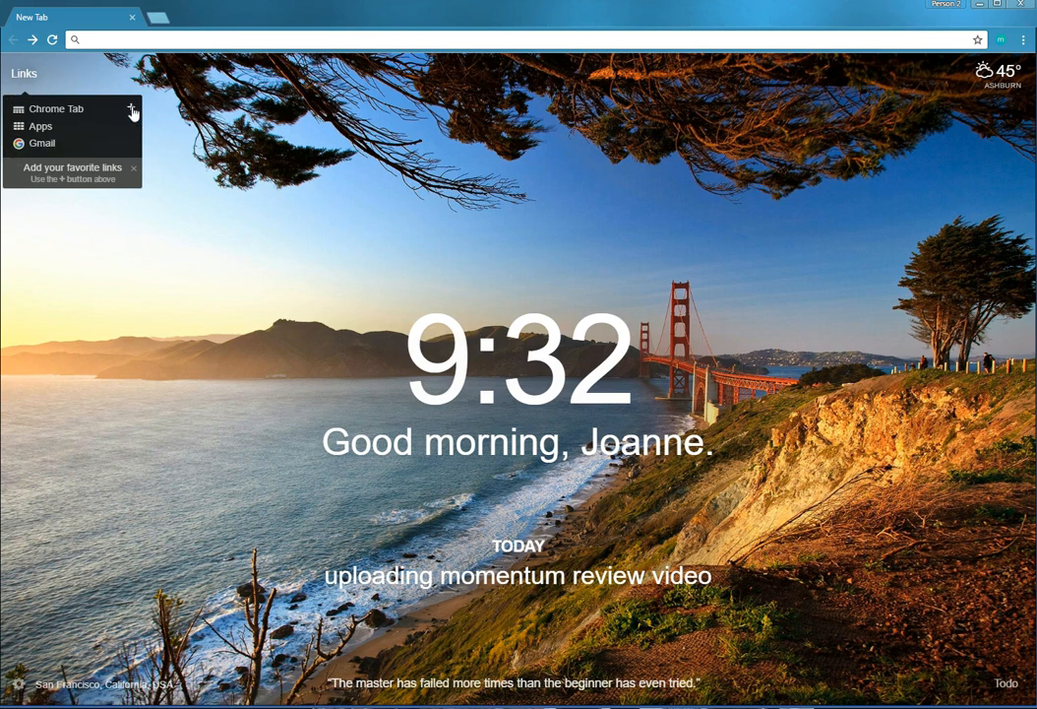
pyautogui.moveTo(110, 126)
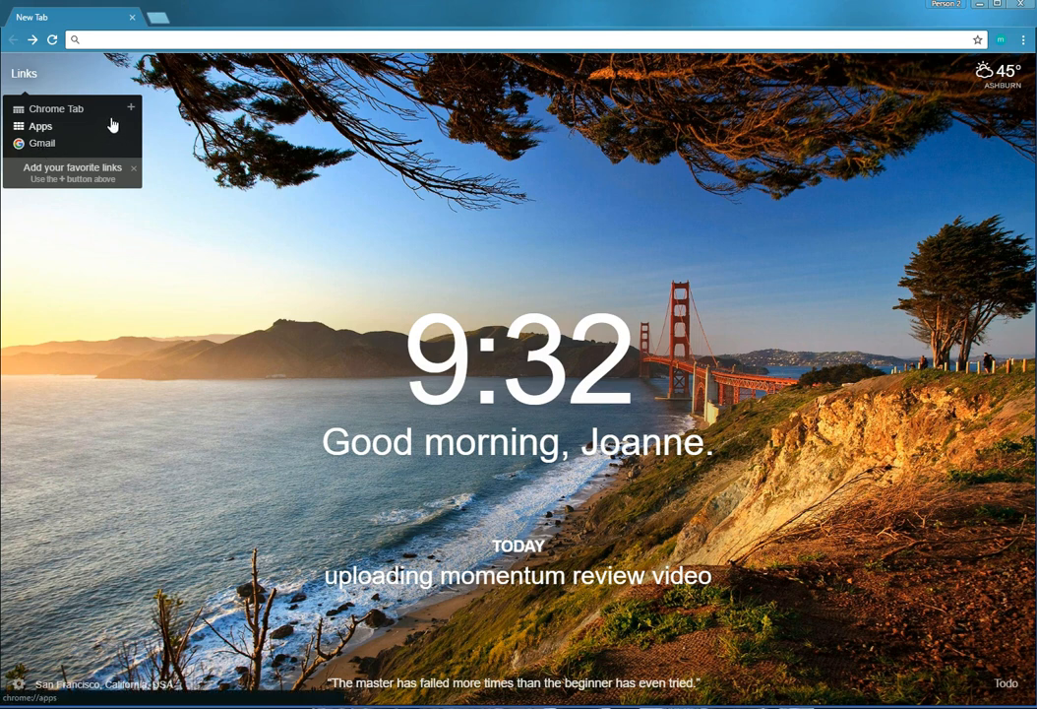
pyautogui.moveTo(130, 108)
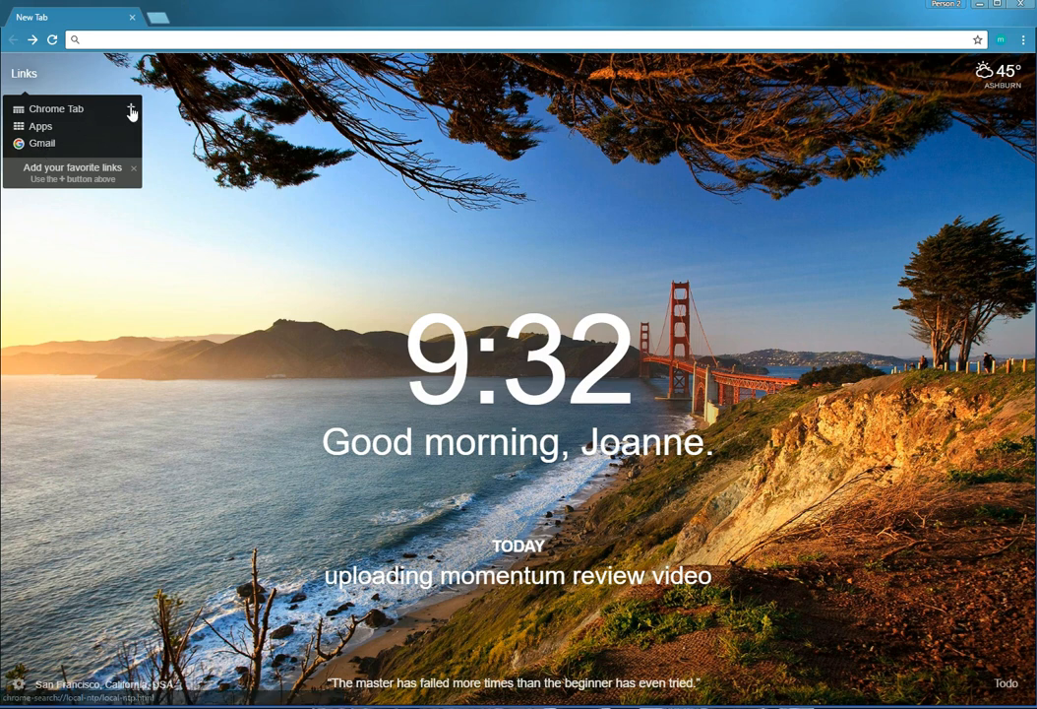
pyautogui.click(130, 108)
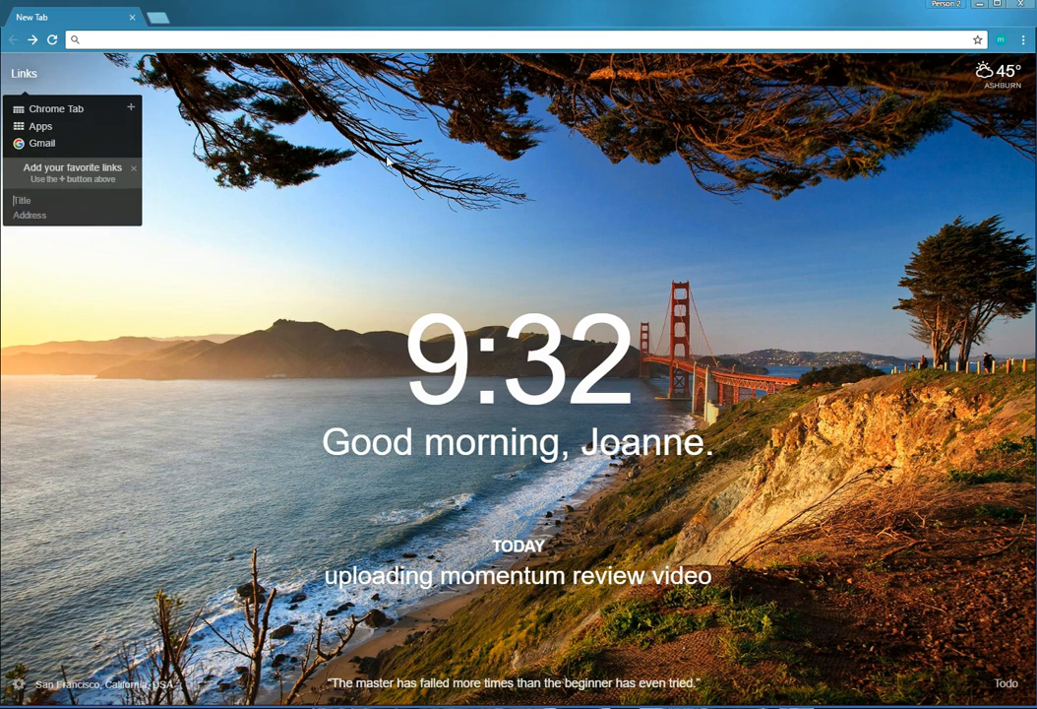
pyautogui.write('Broadcast Sunny')
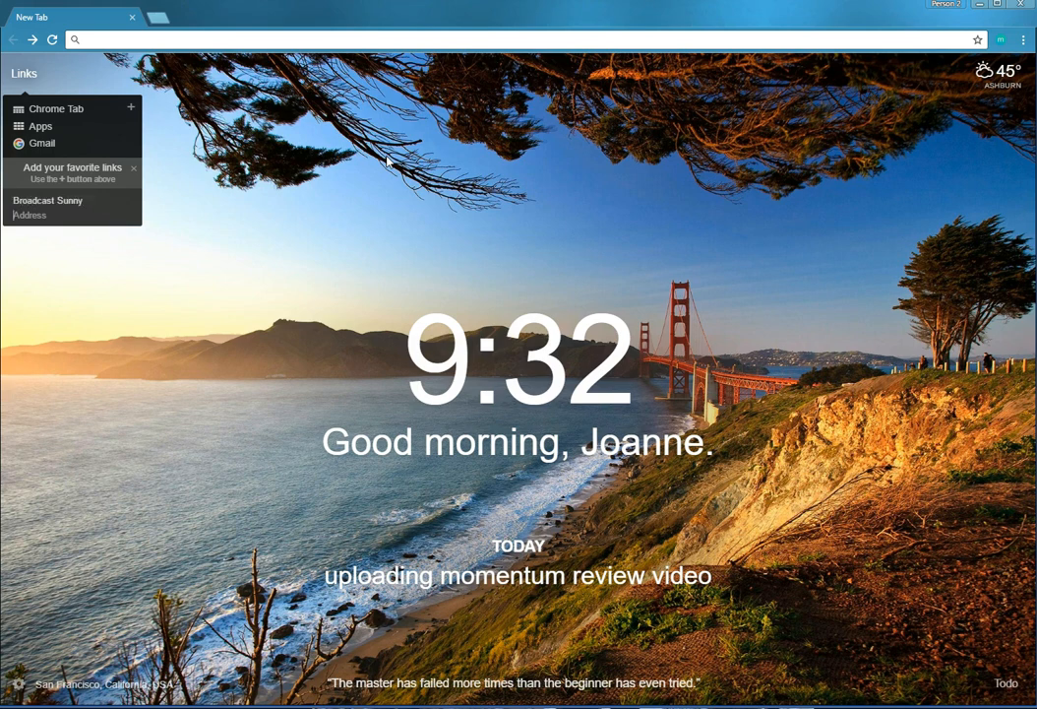
pyautogui.write('www.broa')
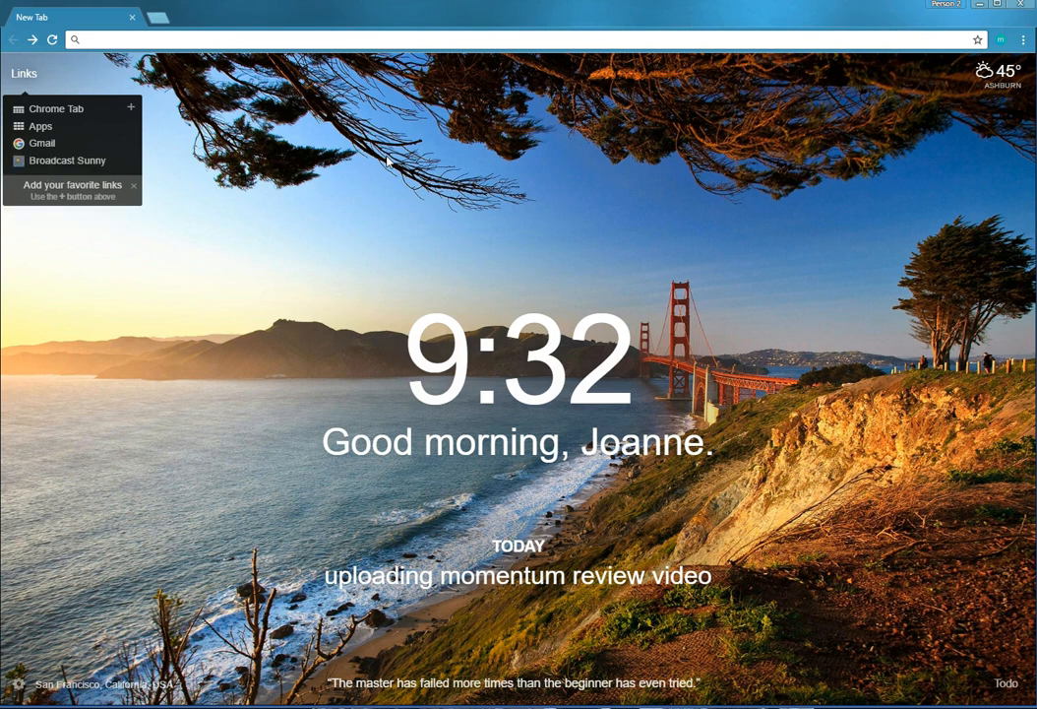
pyautogui.moveTo(55, 167)
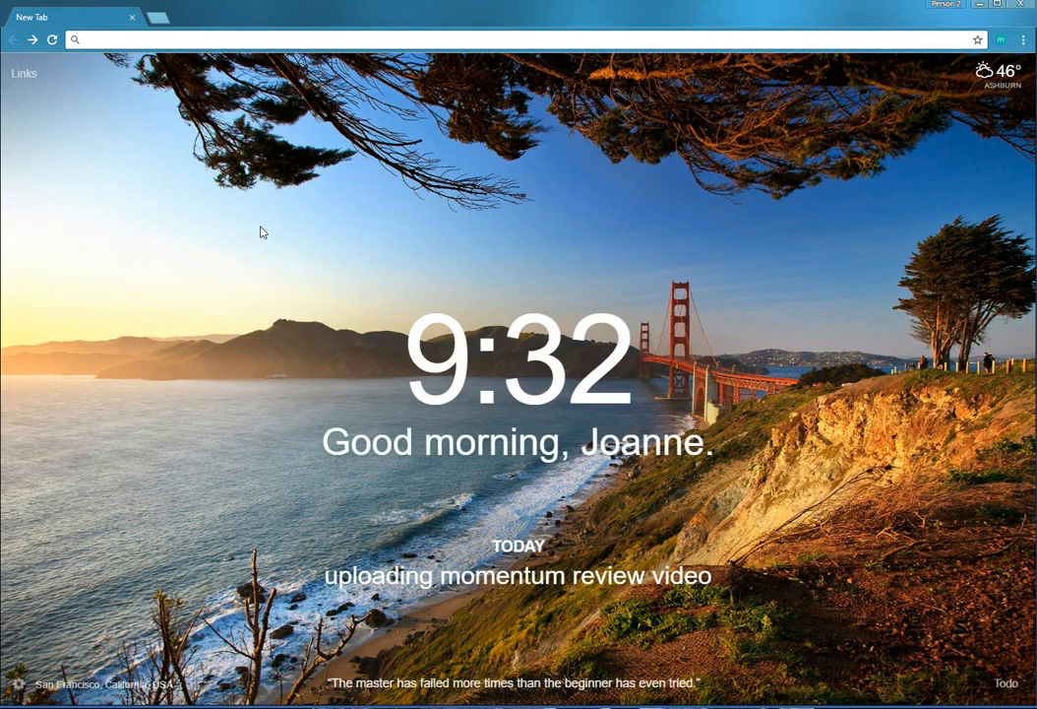
pyautogui.moveTo(126, 200)
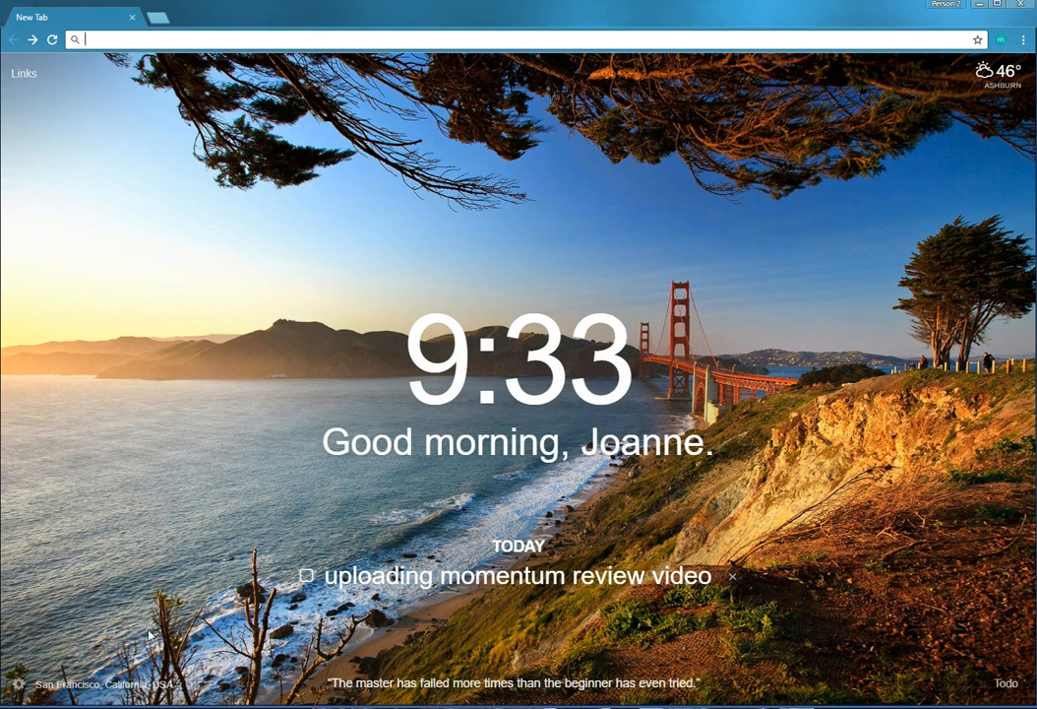
pyautogui.moveTo(107, 622)
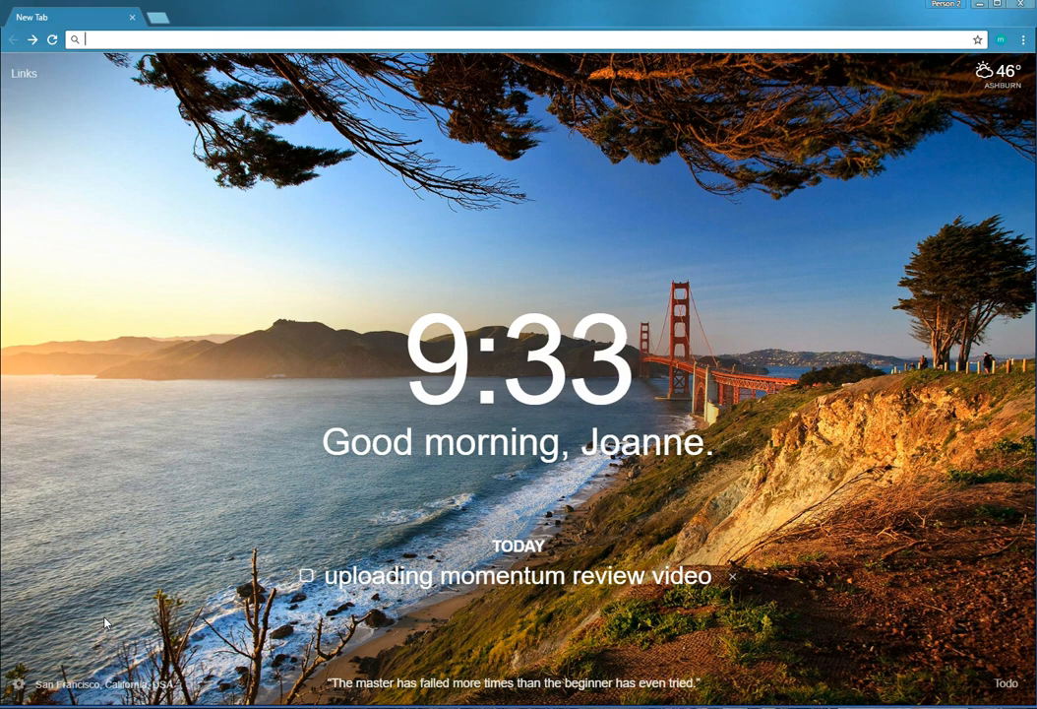
pyautogui.moveTo(364, 307)
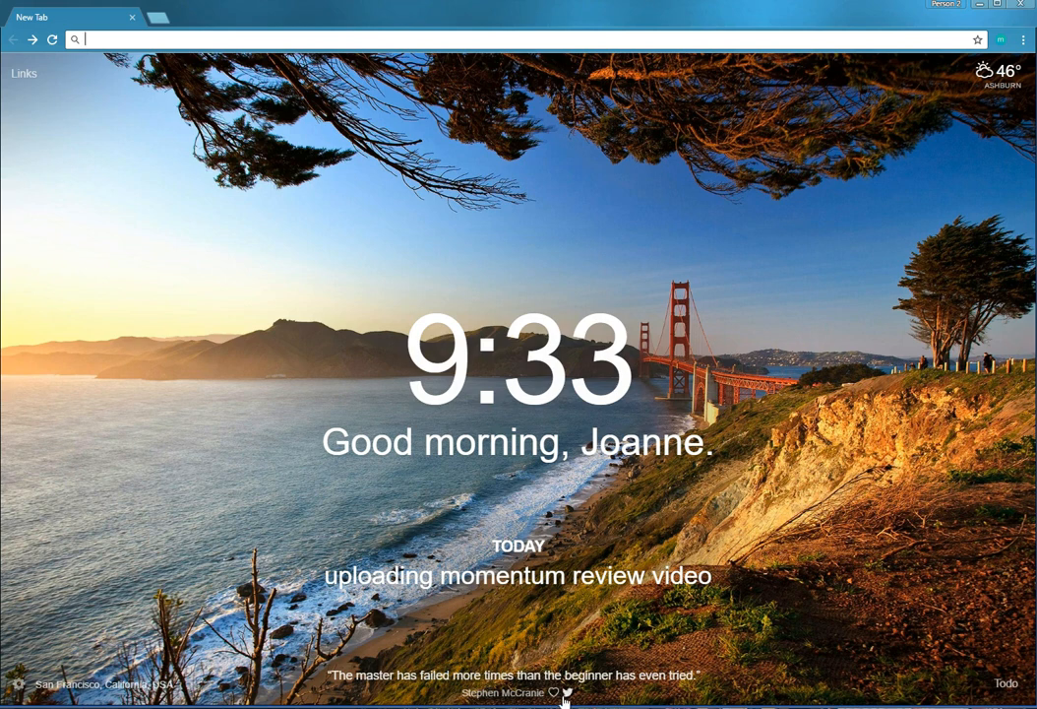
pyautogui.moveTo(303, 693)
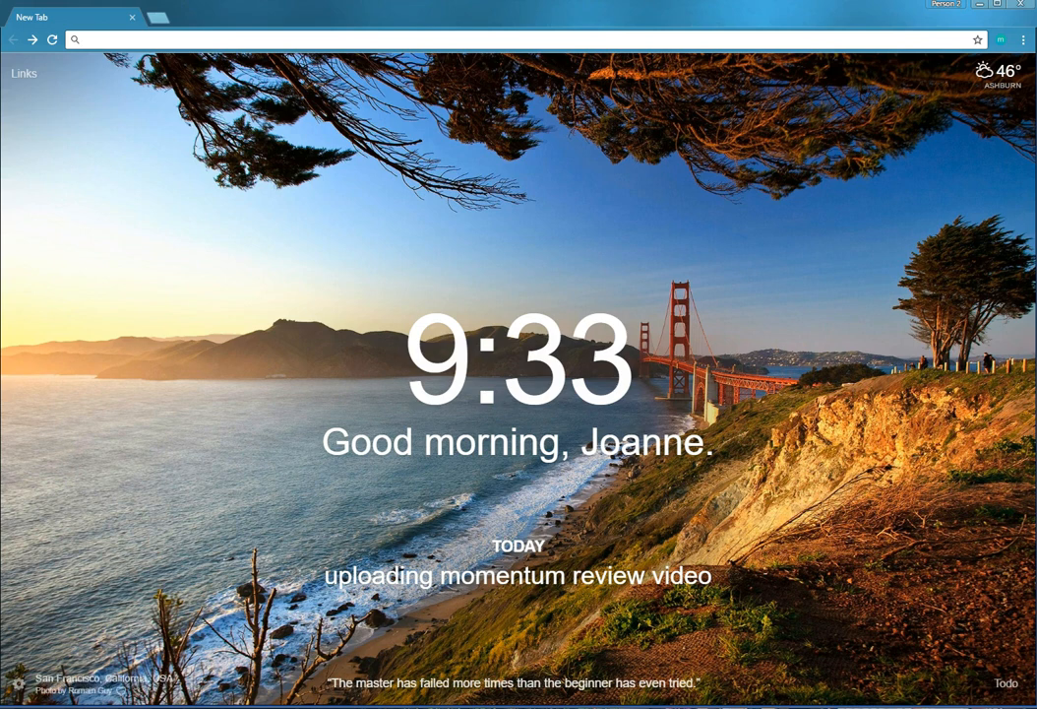
pyautogui.moveTo(138, 687)
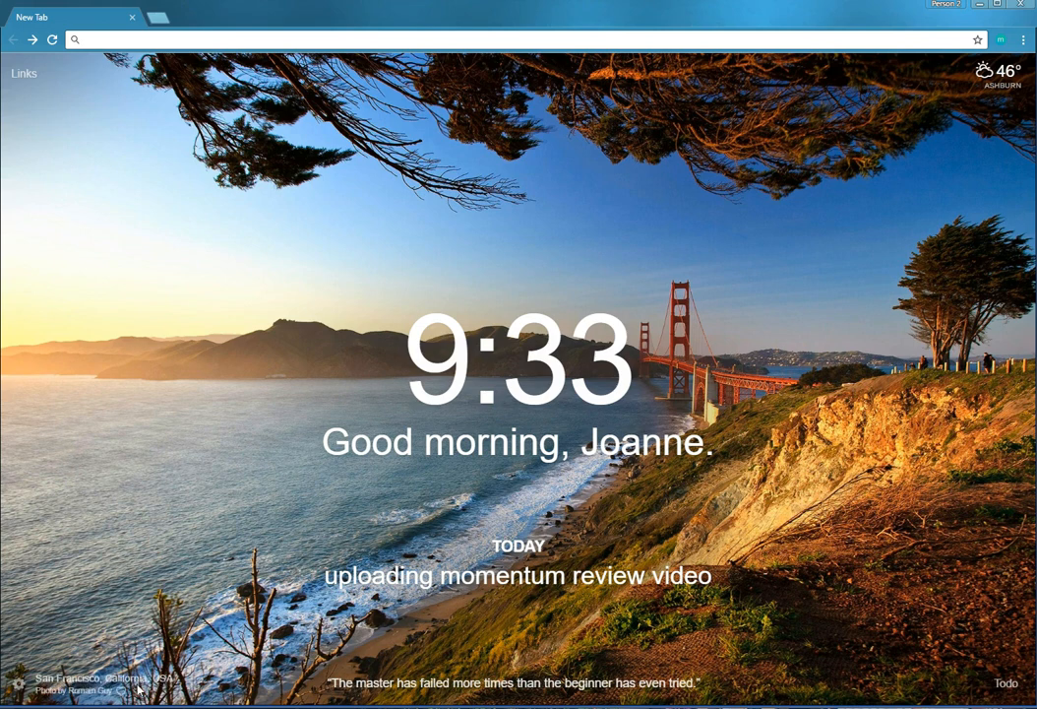
pyautogui.moveTo(83, 699)
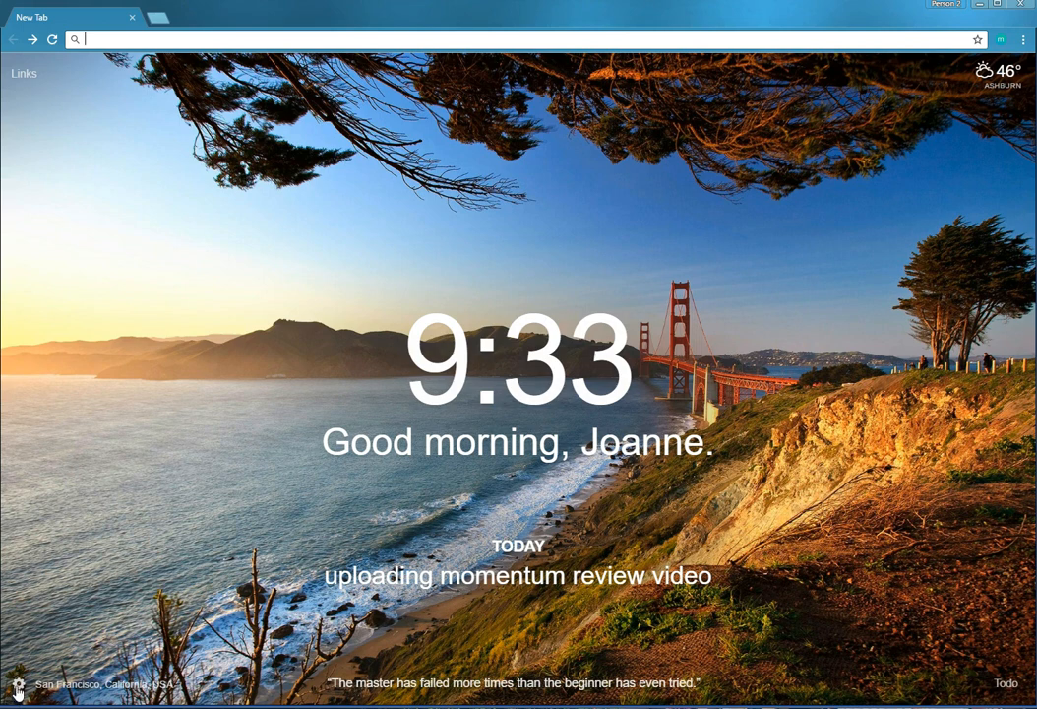
# Step: Bring up the General settings page with the widget switches
pyautogui.click(16, 683)
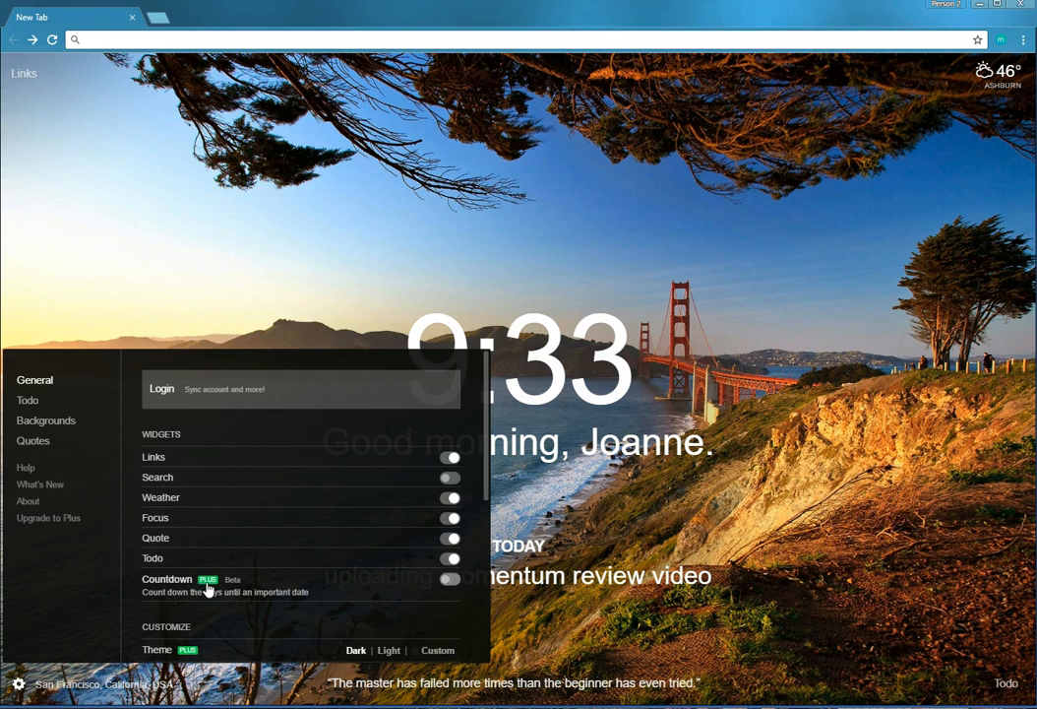
pyautogui.moveTo(209, 589)
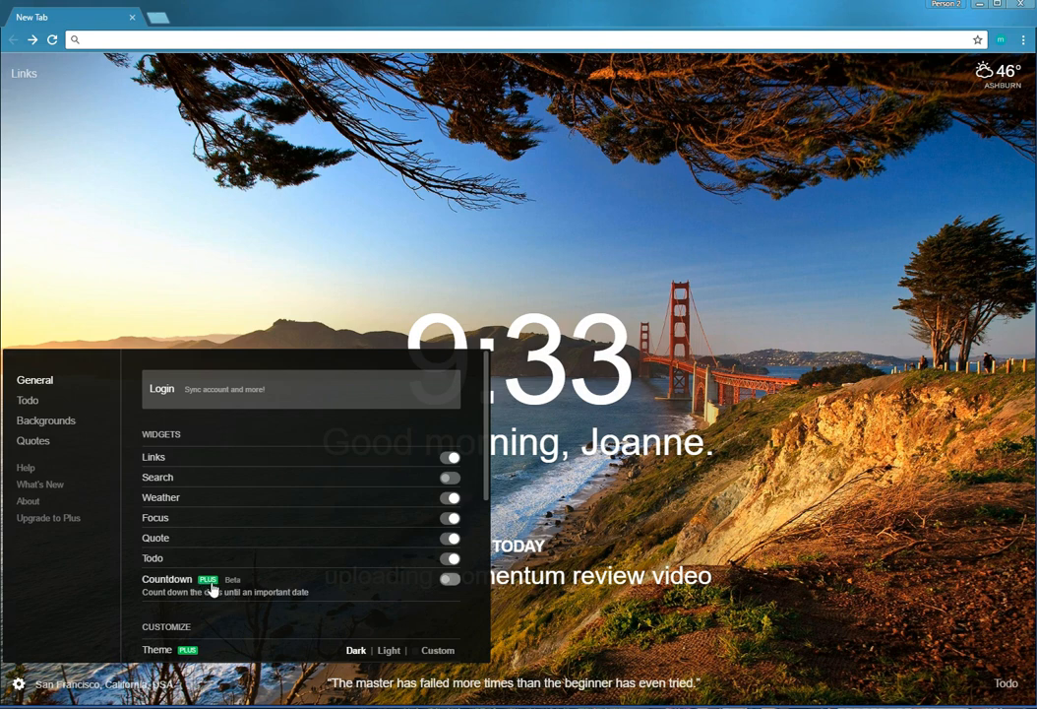
pyautogui.moveTo(209, 586)
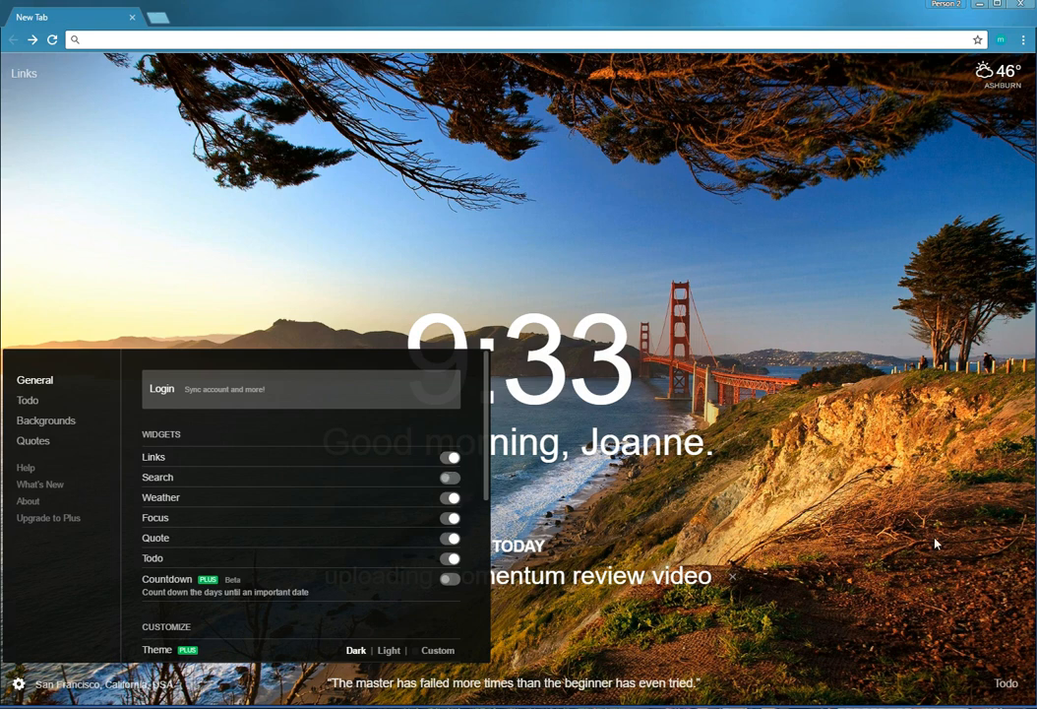
pyautogui.moveTo(893, 594)
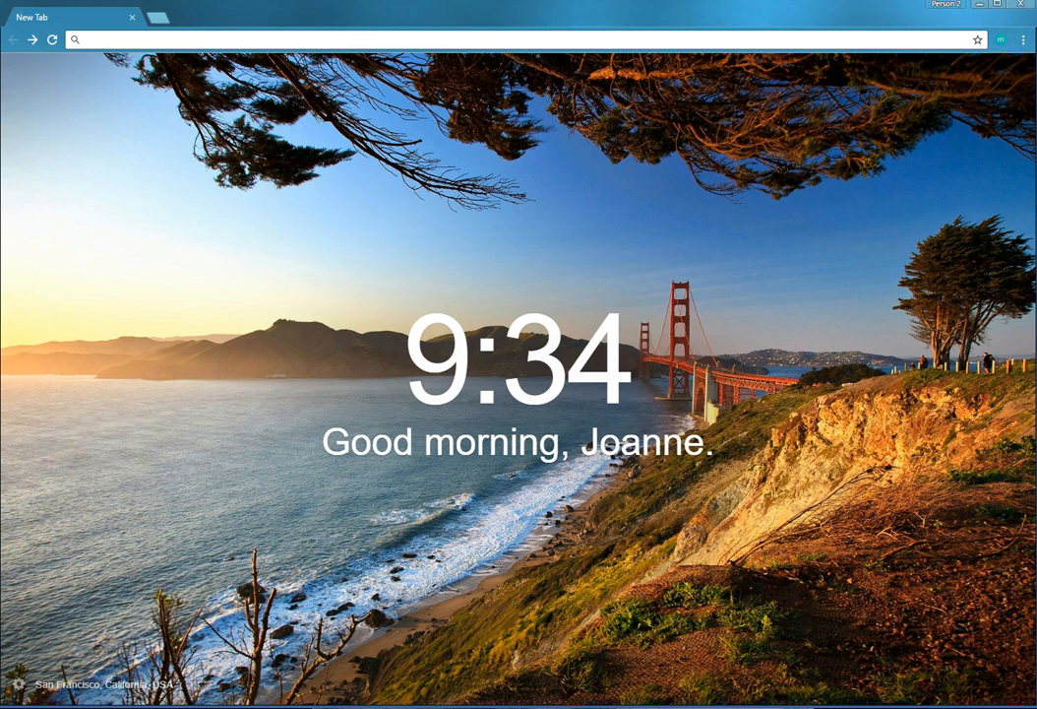
# Step: Switch the Links, Search and Todo widget toggles back on in General settings
pyautogui.click(16, 685)
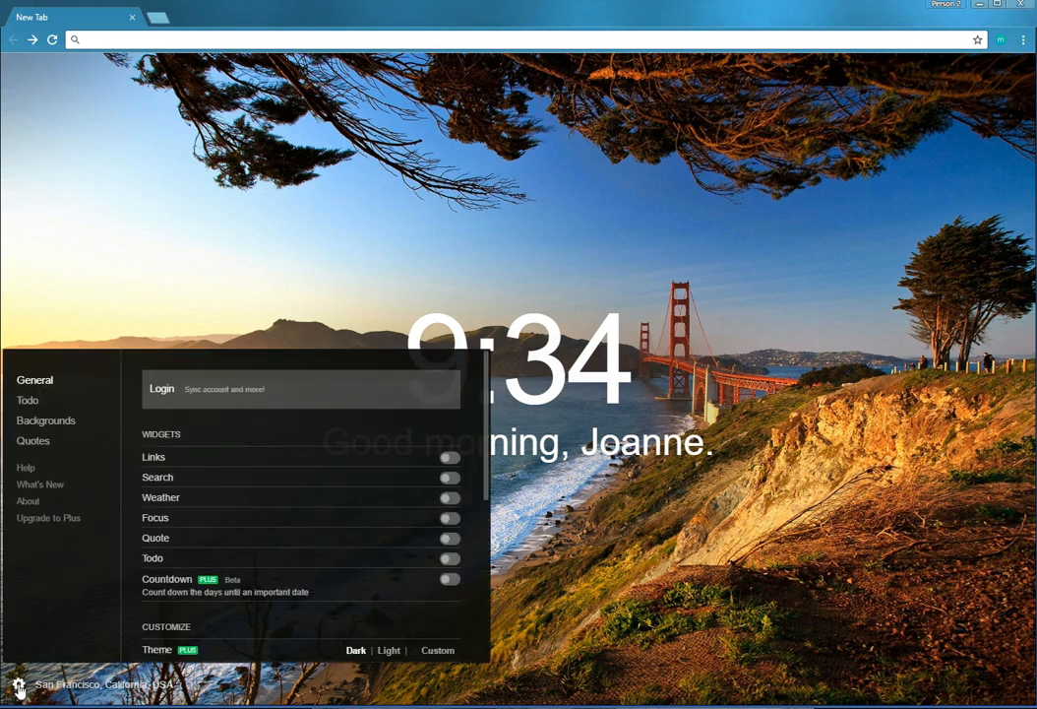
pyautogui.click(449, 456)
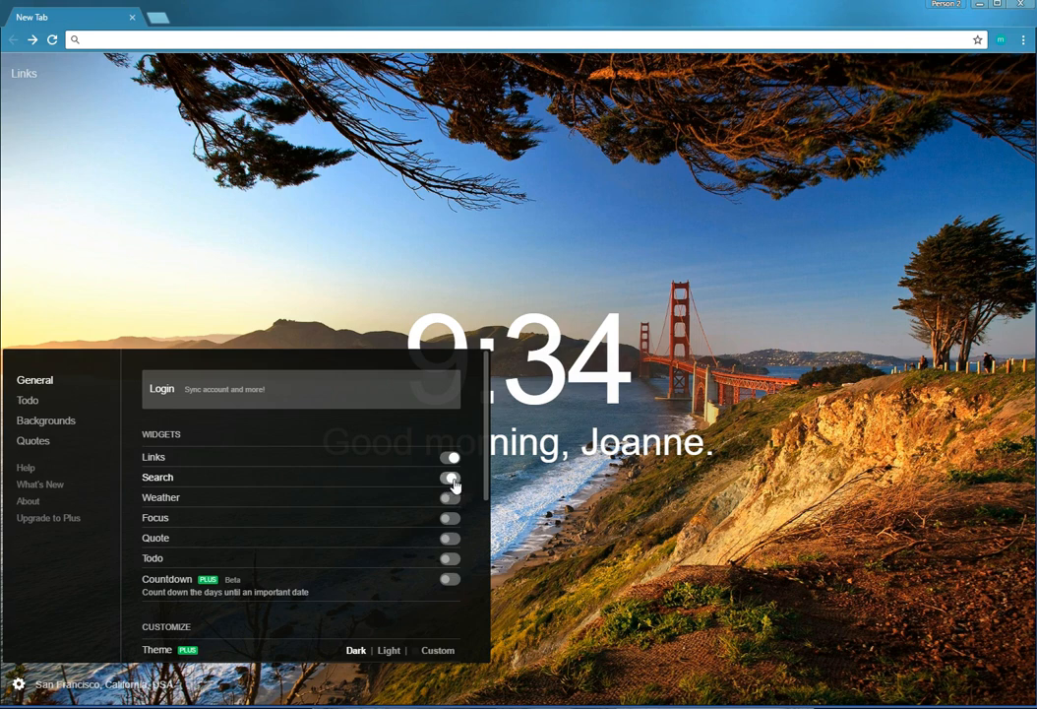
pyautogui.click(451, 479)
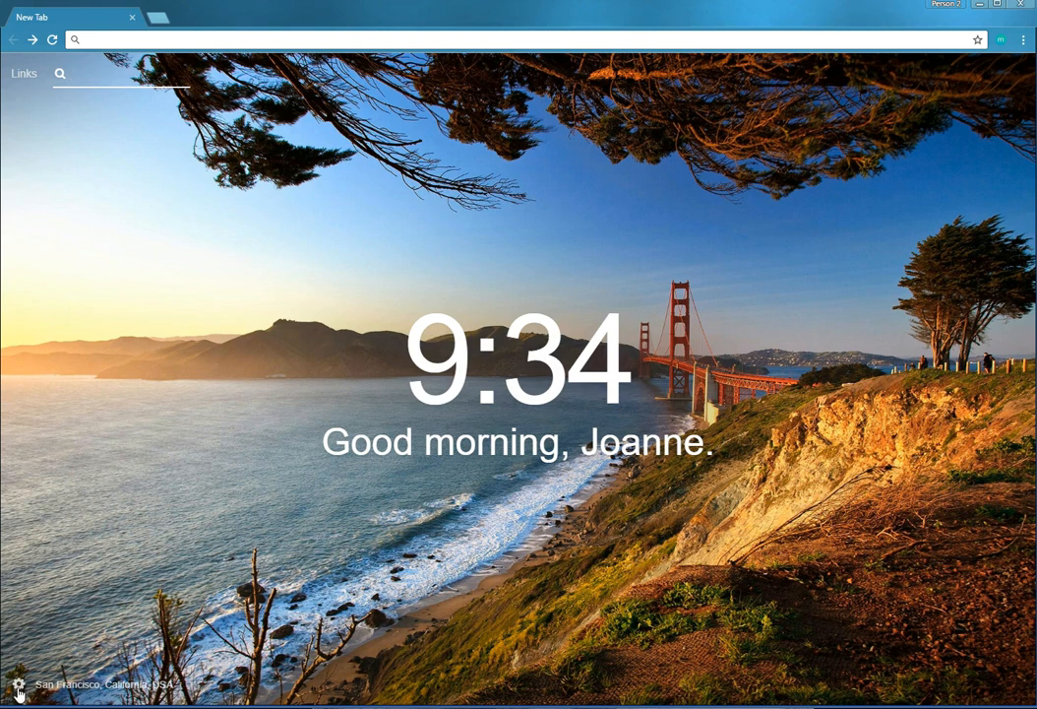
pyautogui.click(18, 685)
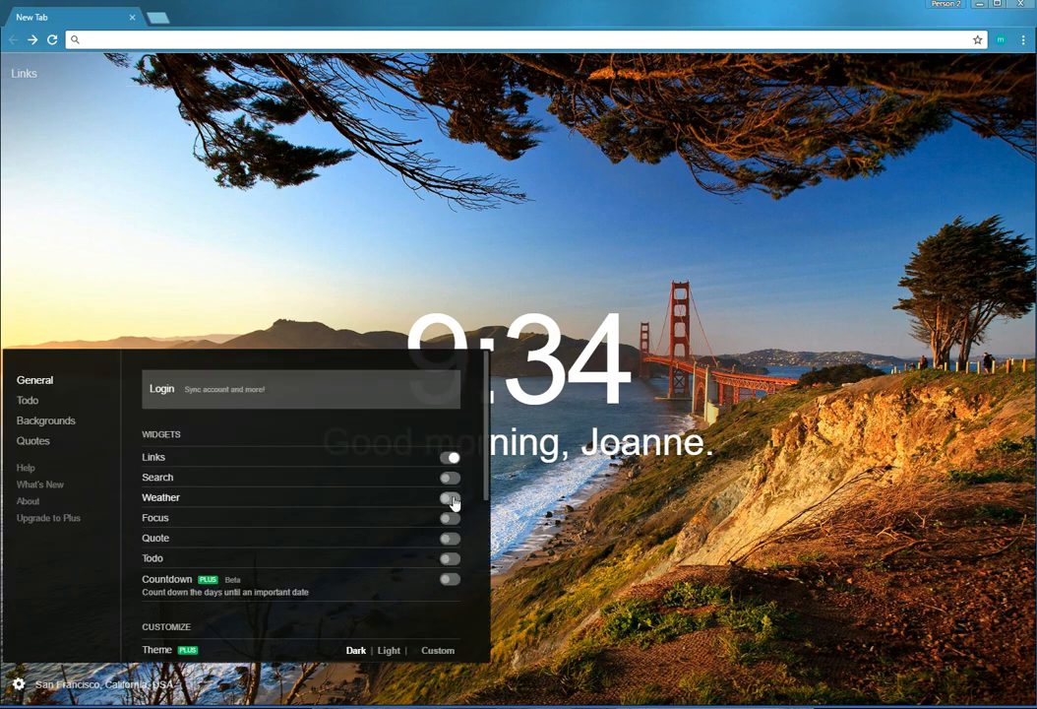
pyautogui.click(448, 496)
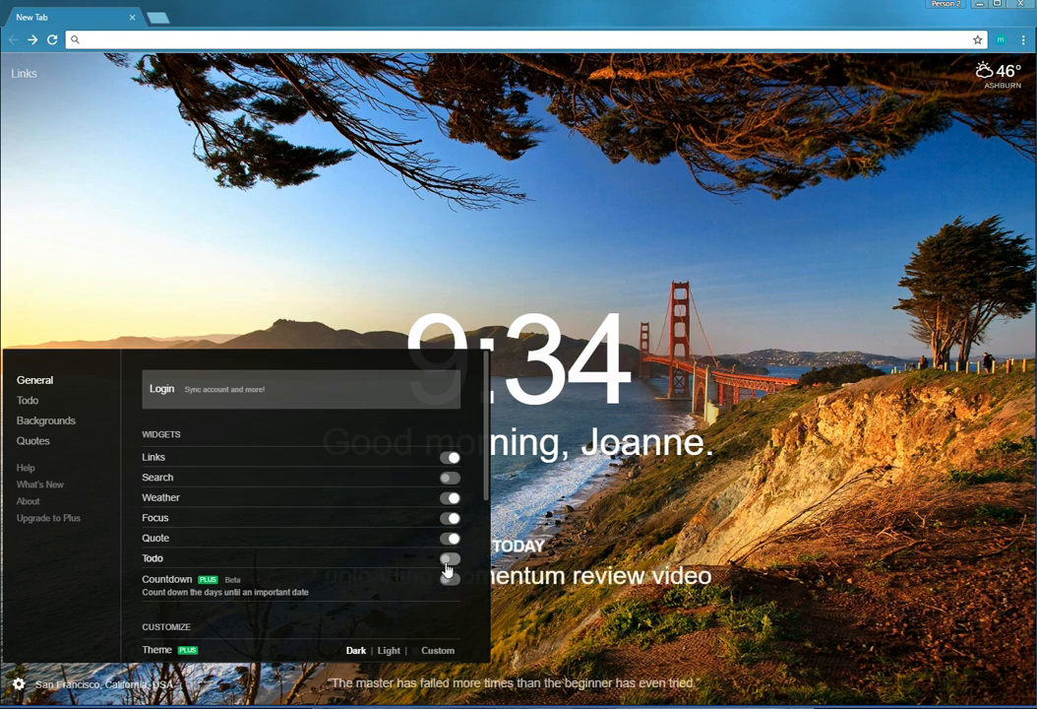
# Step: Try Celsius (8°), return to Fahrenheit (46°), and choose the 12-hour clock format
pyautogui.scroll(-3)
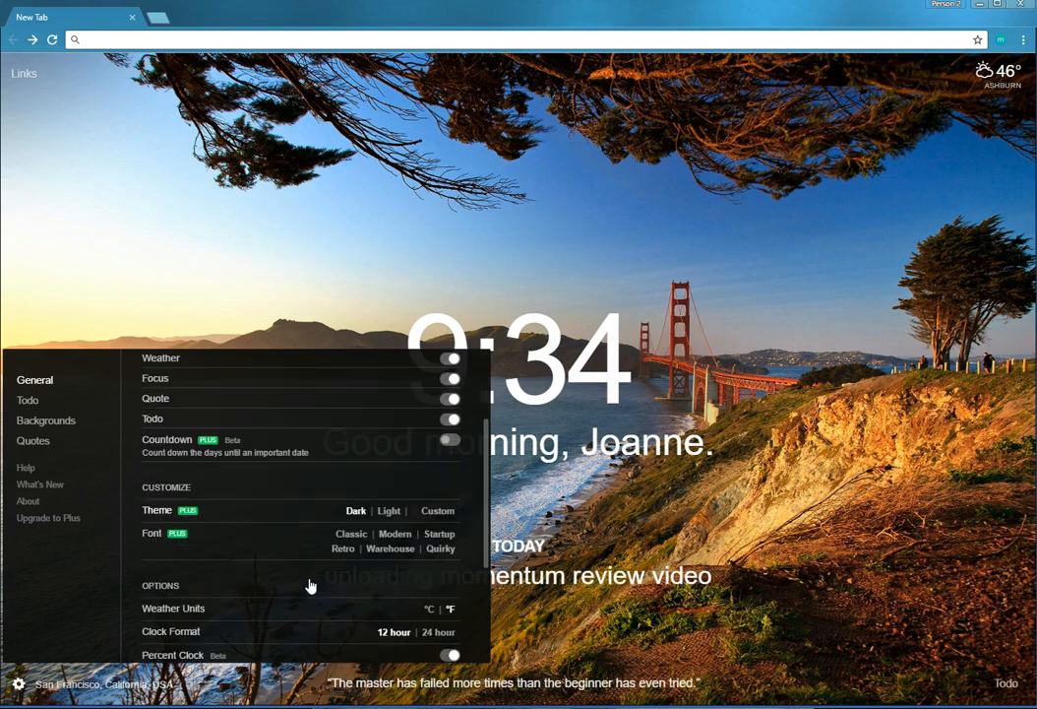
pyautogui.scroll(-3)
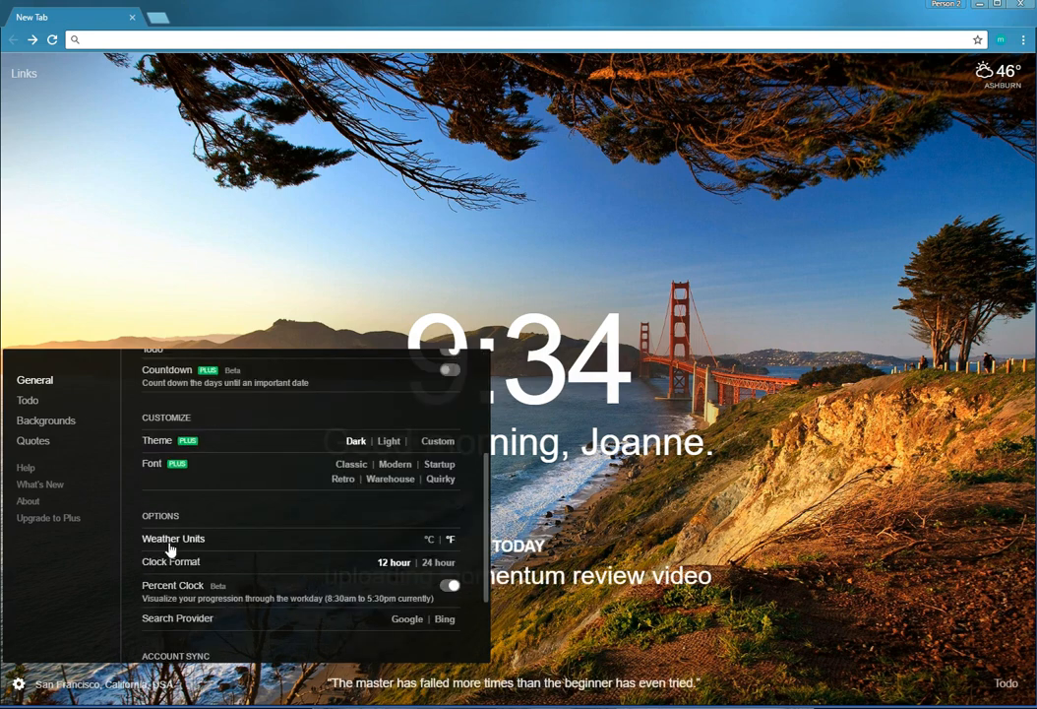
pyautogui.click(429, 540)
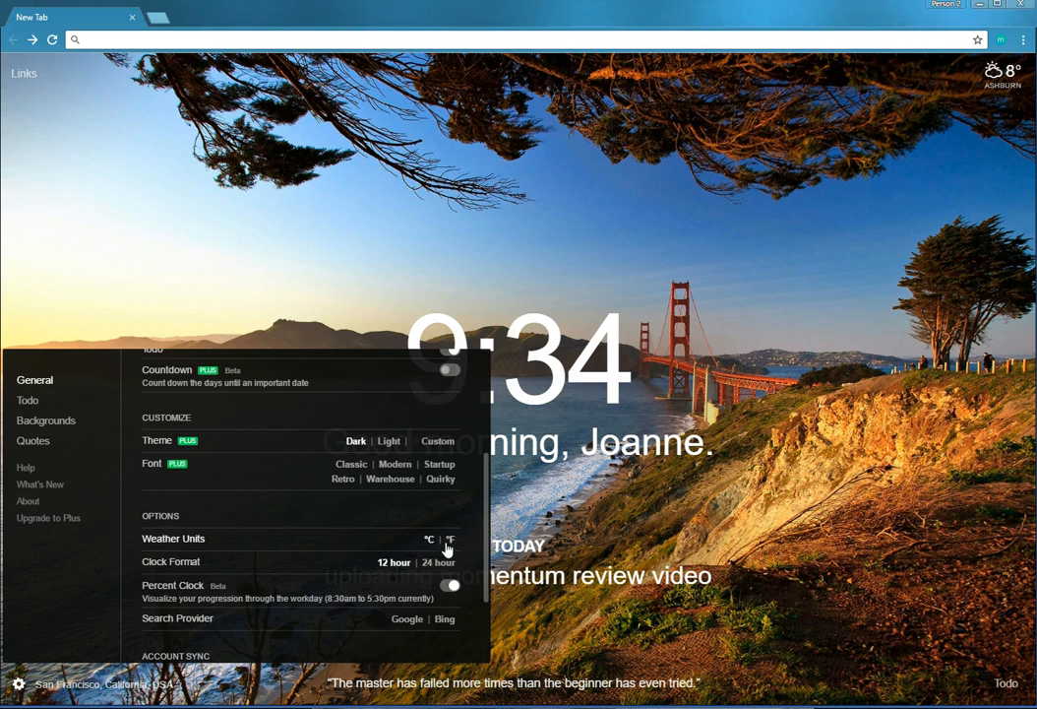
pyautogui.click(449, 539)
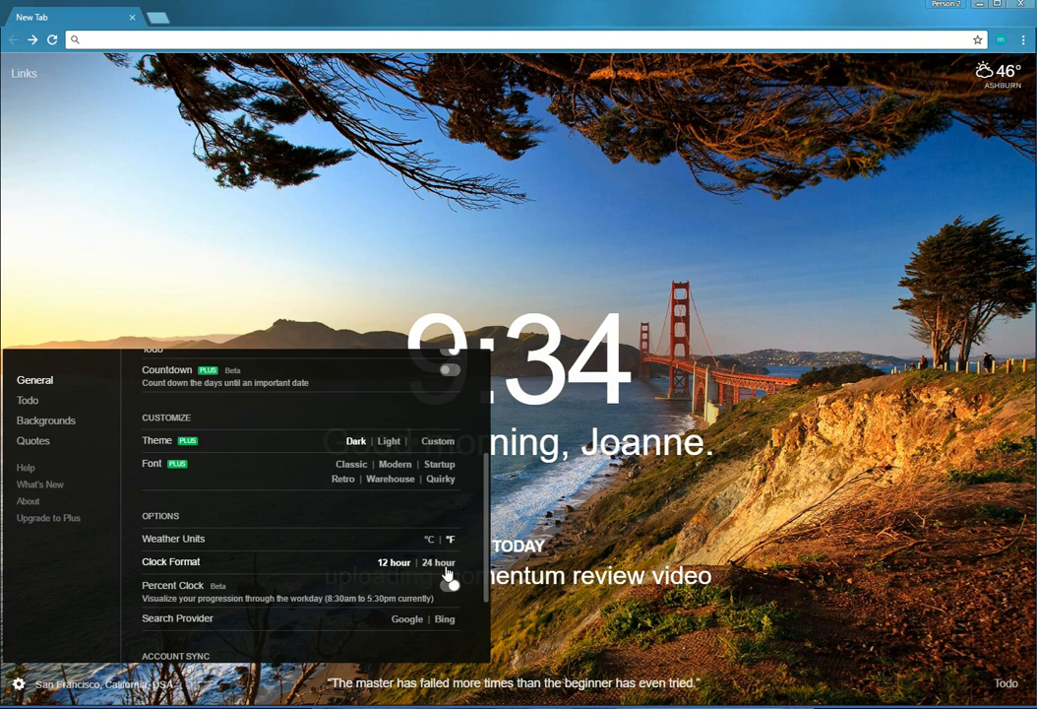
pyautogui.click(393, 563)
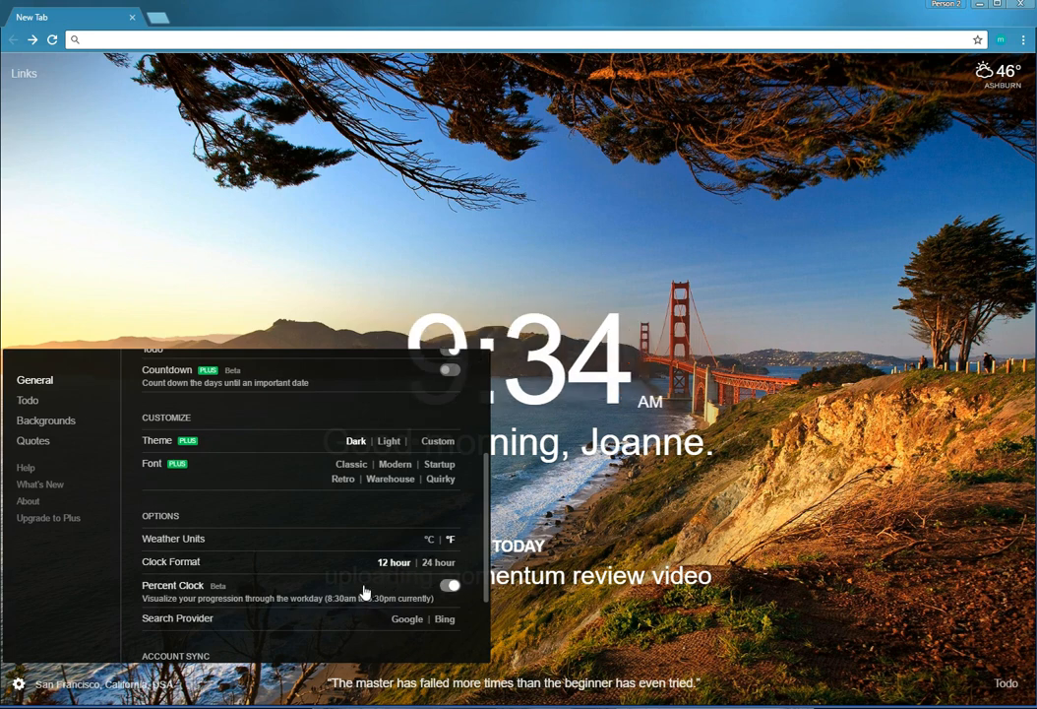
# Step: Review the remaining General options and toggle the Todo switch off and on
pyautogui.scroll(-3)
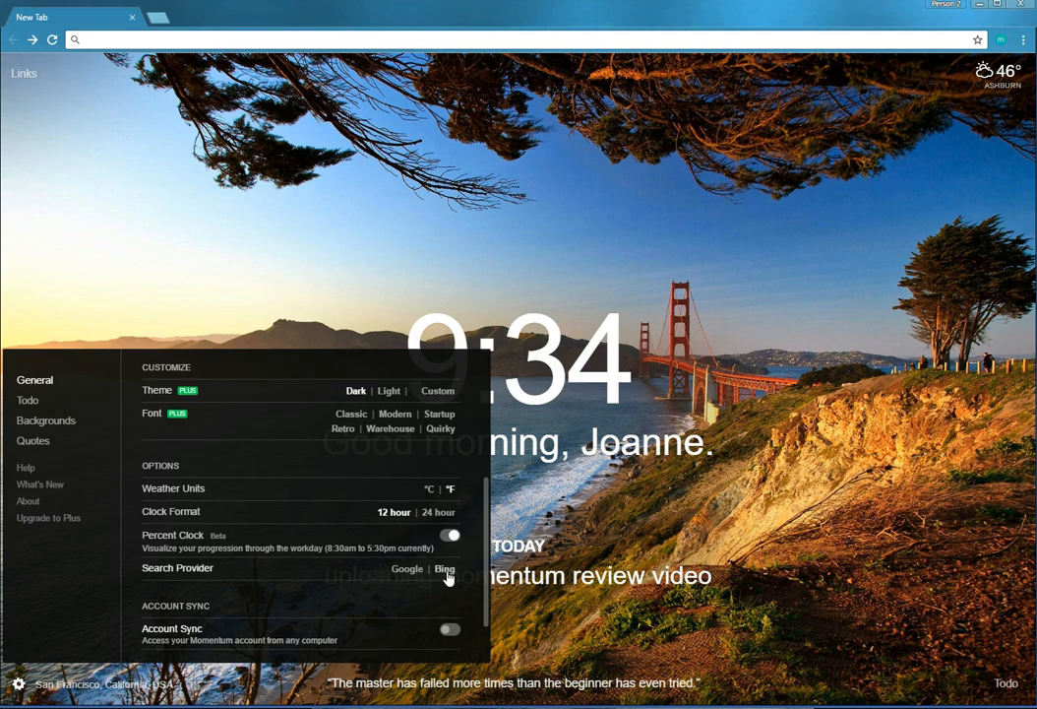
pyautogui.scroll(-3)
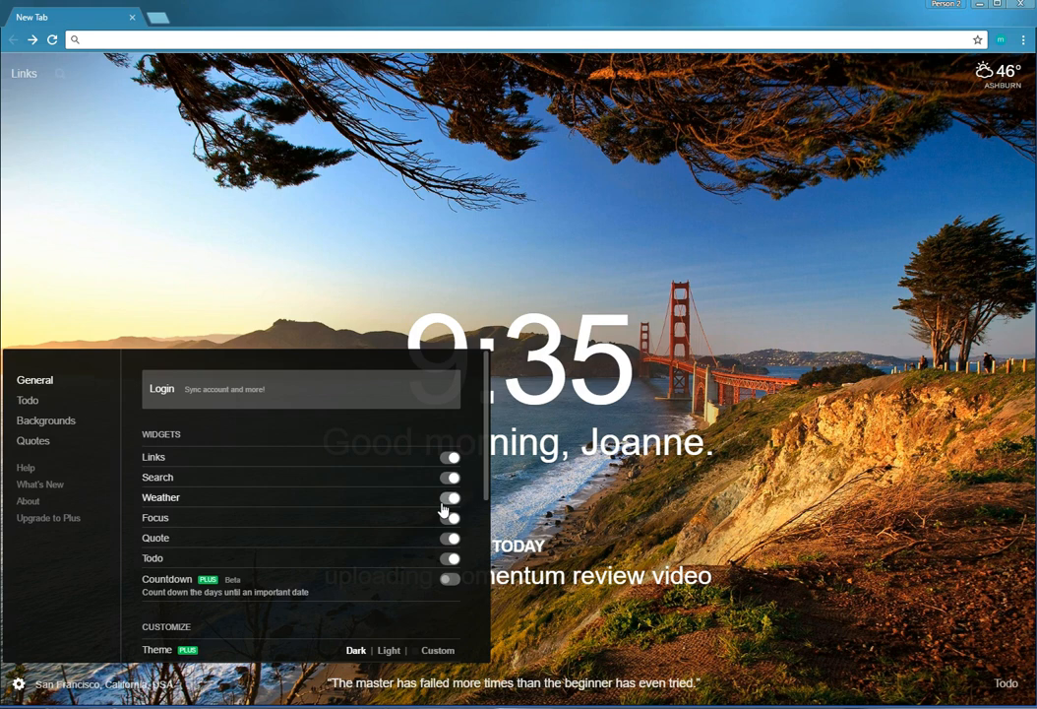
pyautogui.click(449, 496)
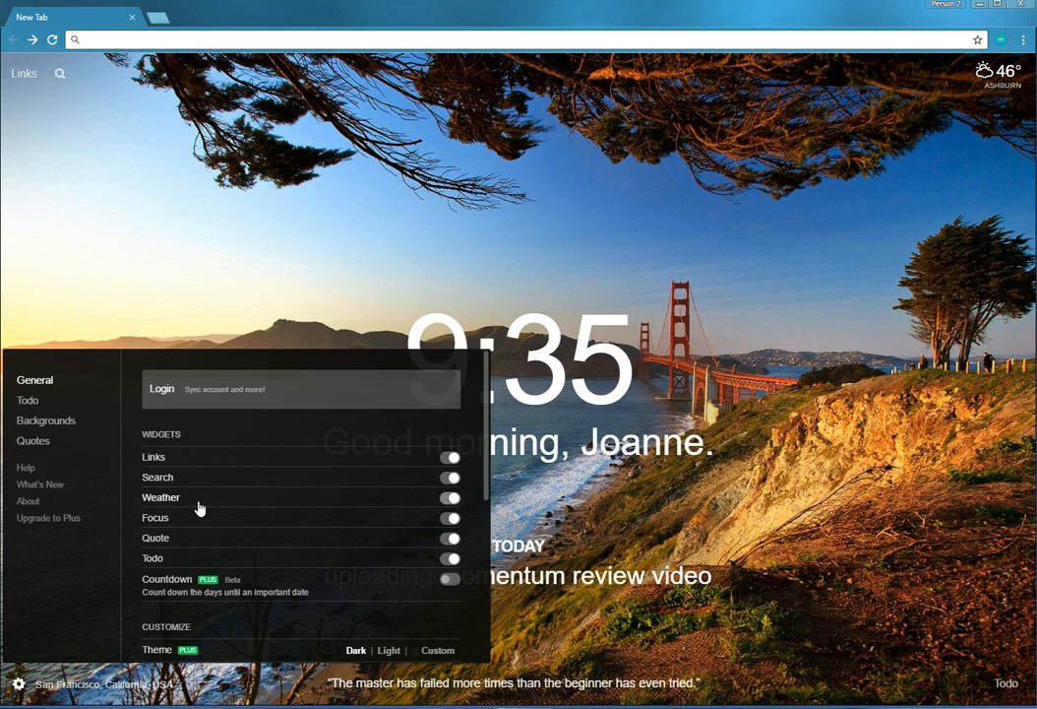
pyautogui.click(451, 496)
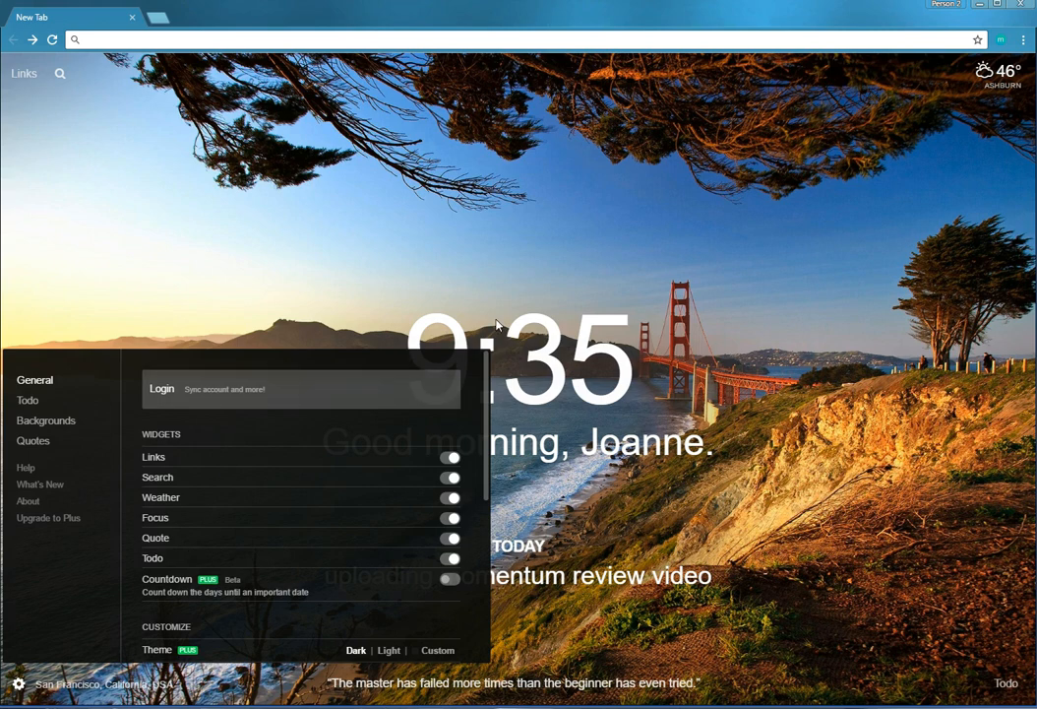
pyautogui.moveTo(98, 629)
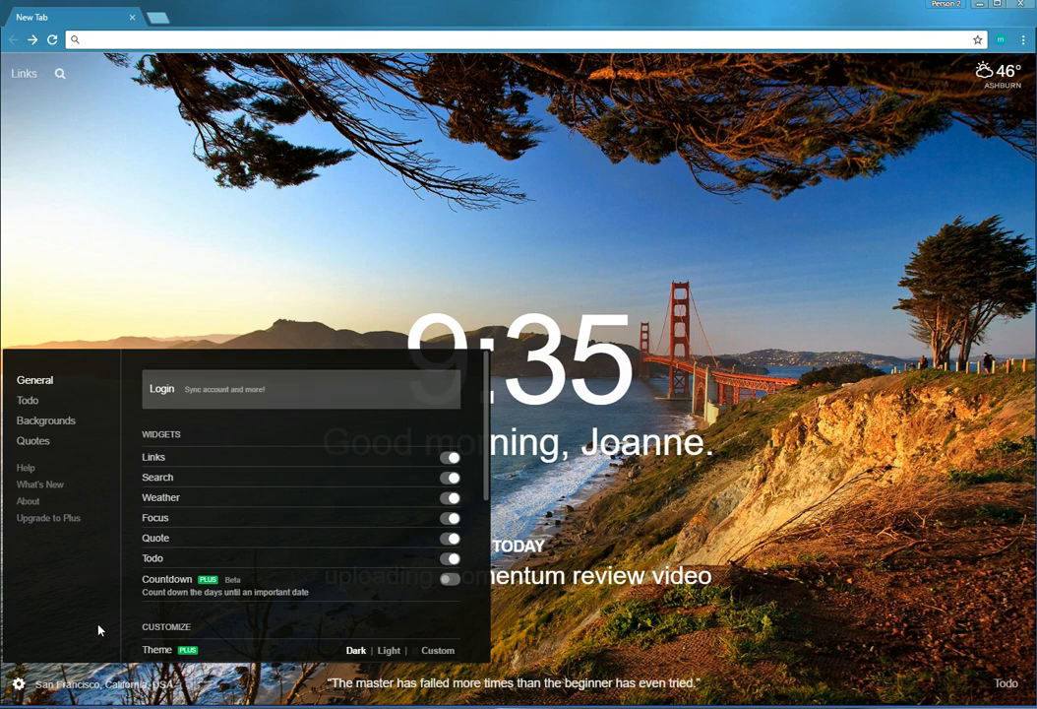
pyautogui.moveTo(144, 582)
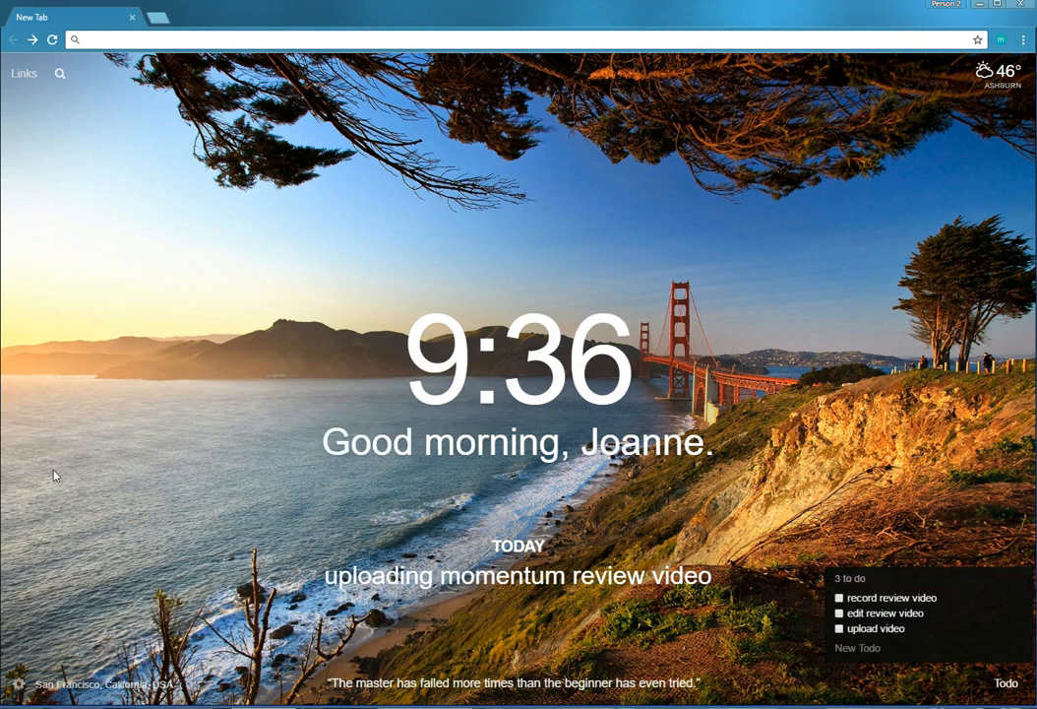
# Step: Visit the Todo settings page and check the to-do list on another new tab
pyautogui.click(16, 682)
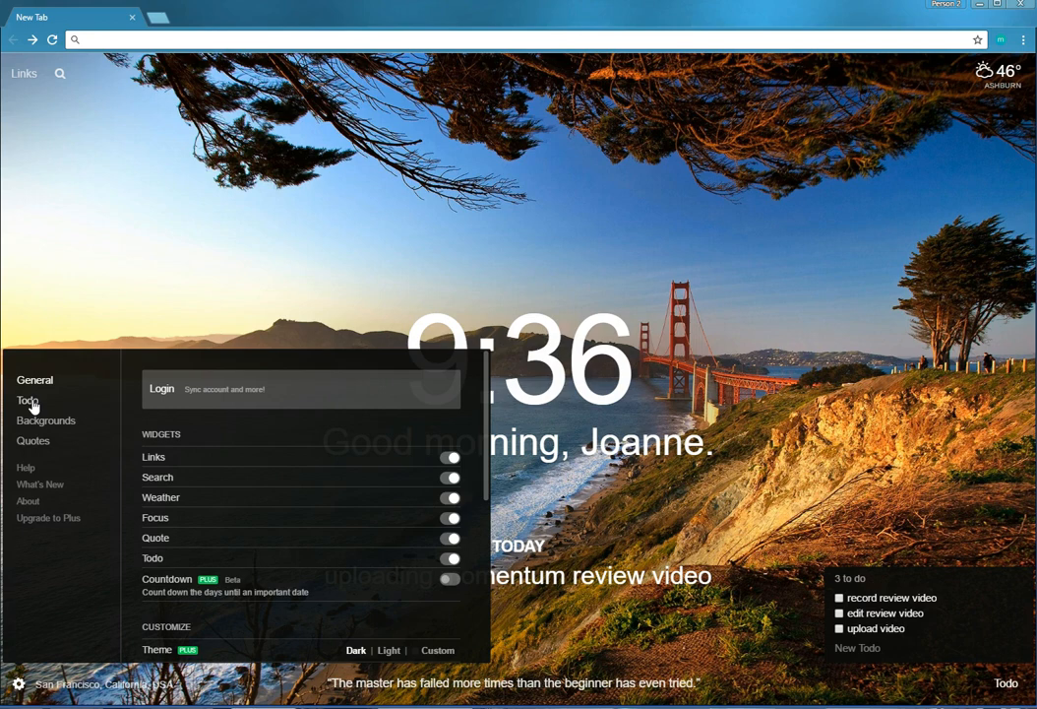
pyautogui.click(27, 399)
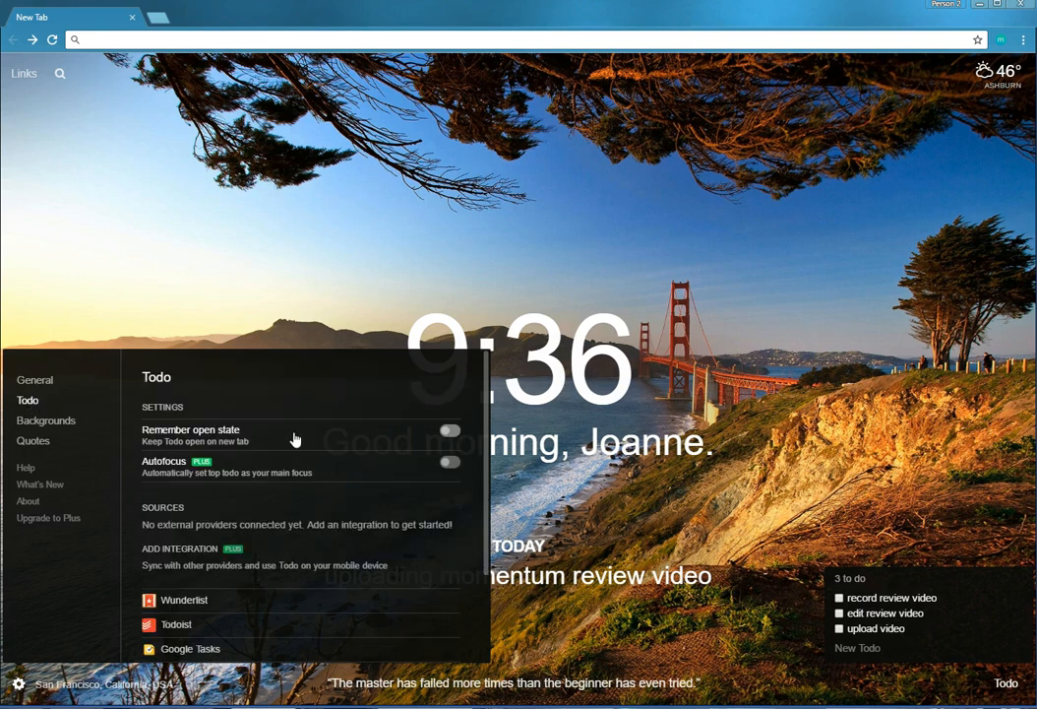
pyautogui.moveTo(240, 445)
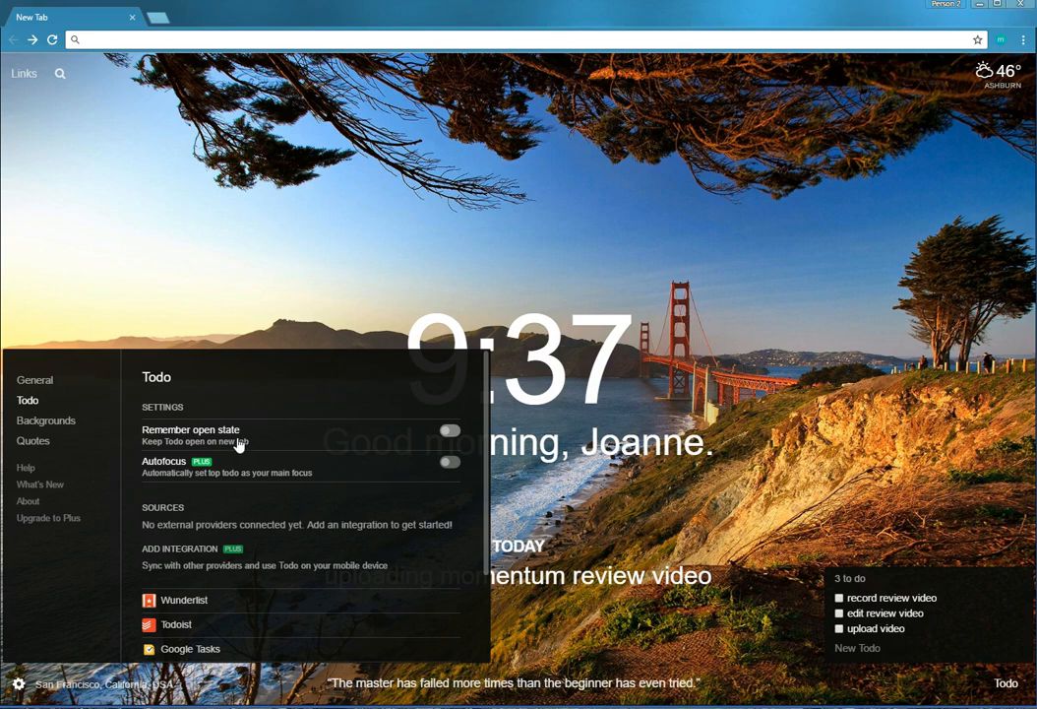
pyautogui.moveTo(165, 441)
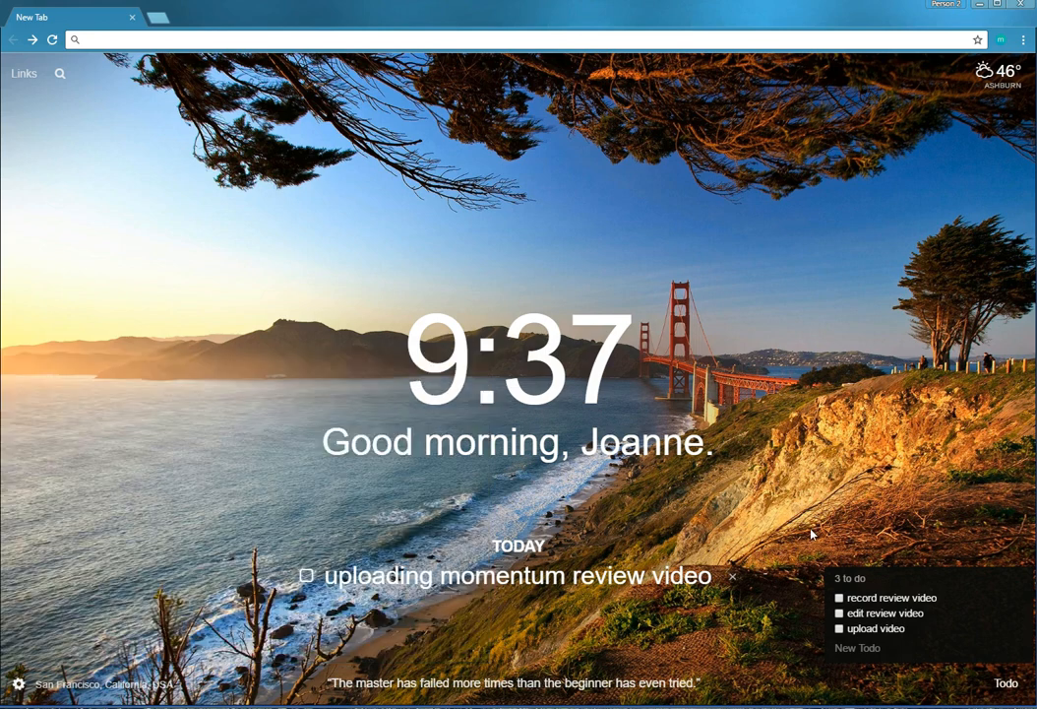
pyautogui.moveTo(974, 575)
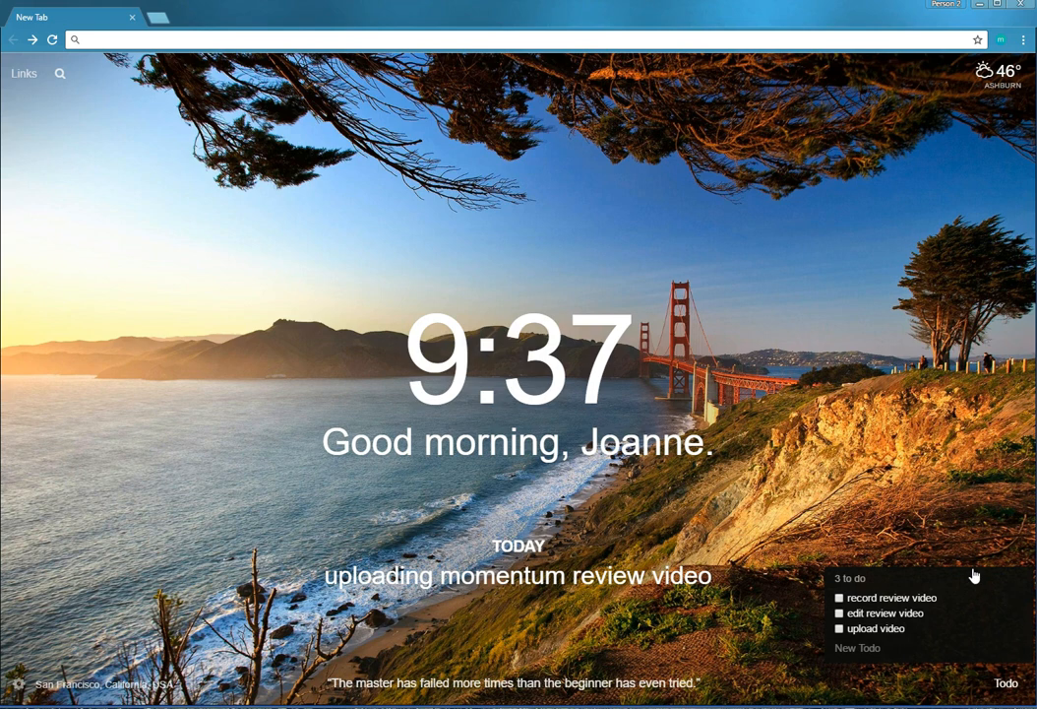
pyautogui.moveTo(937, 632)
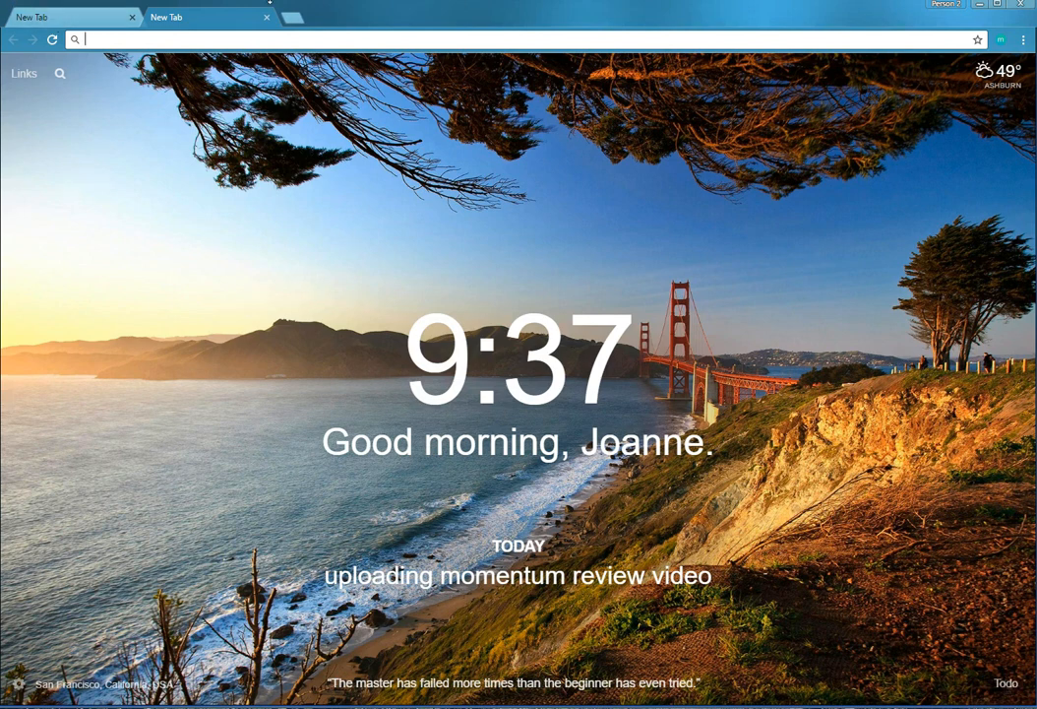
pyautogui.click(287, 16)
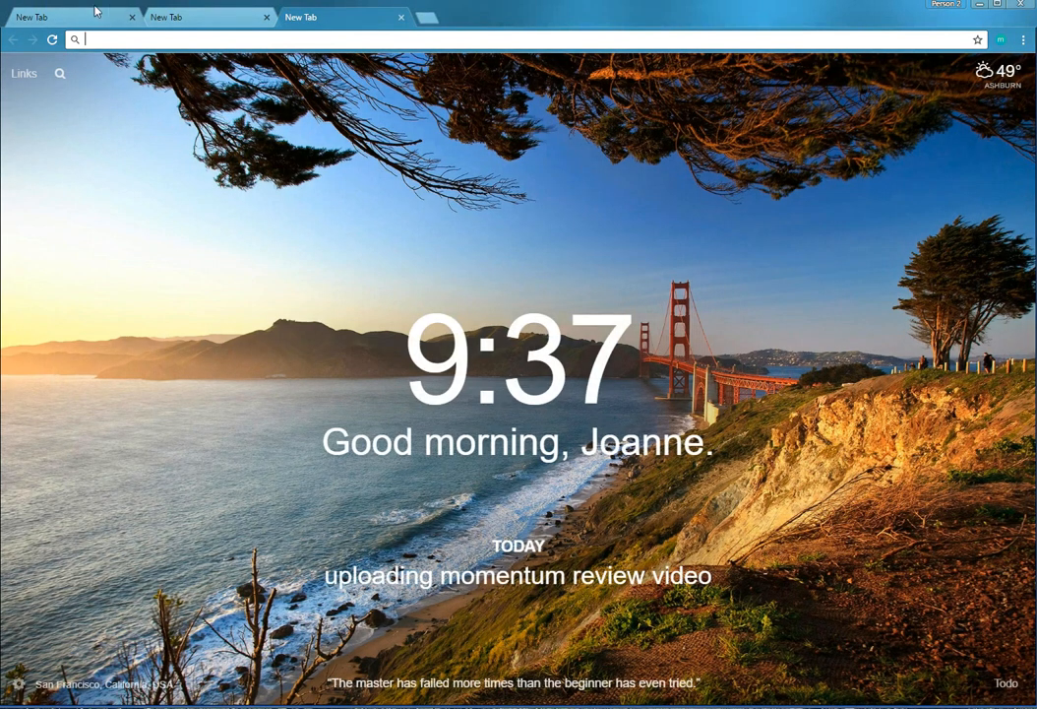
pyautogui.click(1004, 681)
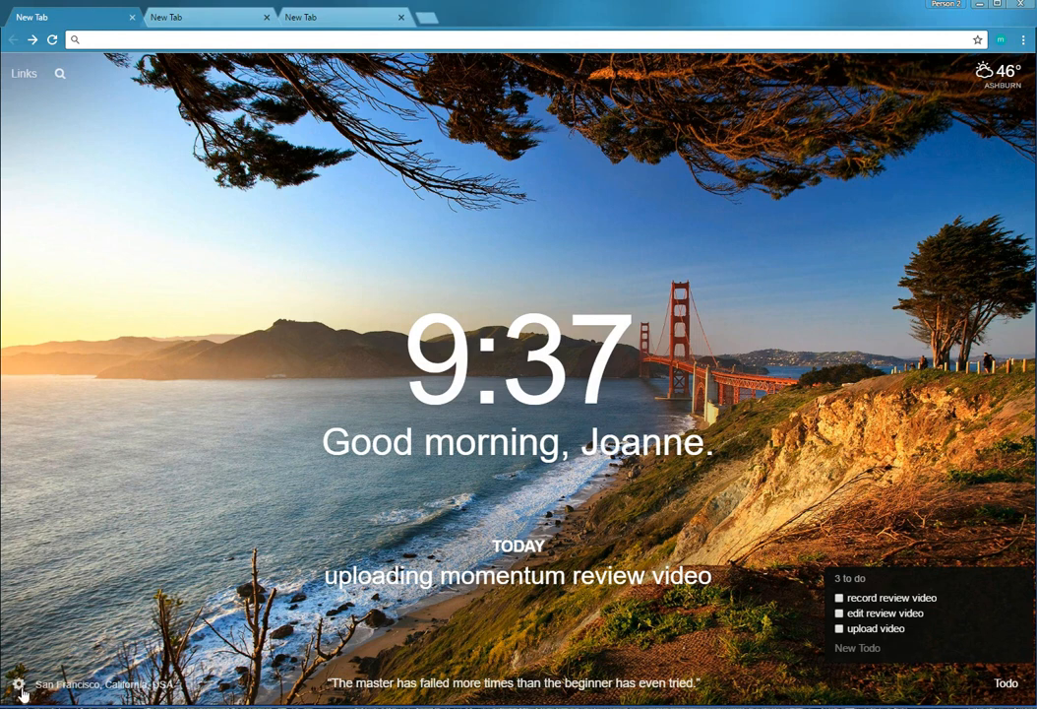
# Step: Enable "Remember open state" for the to-do list and close settings
pyautogui.click(16, 683)
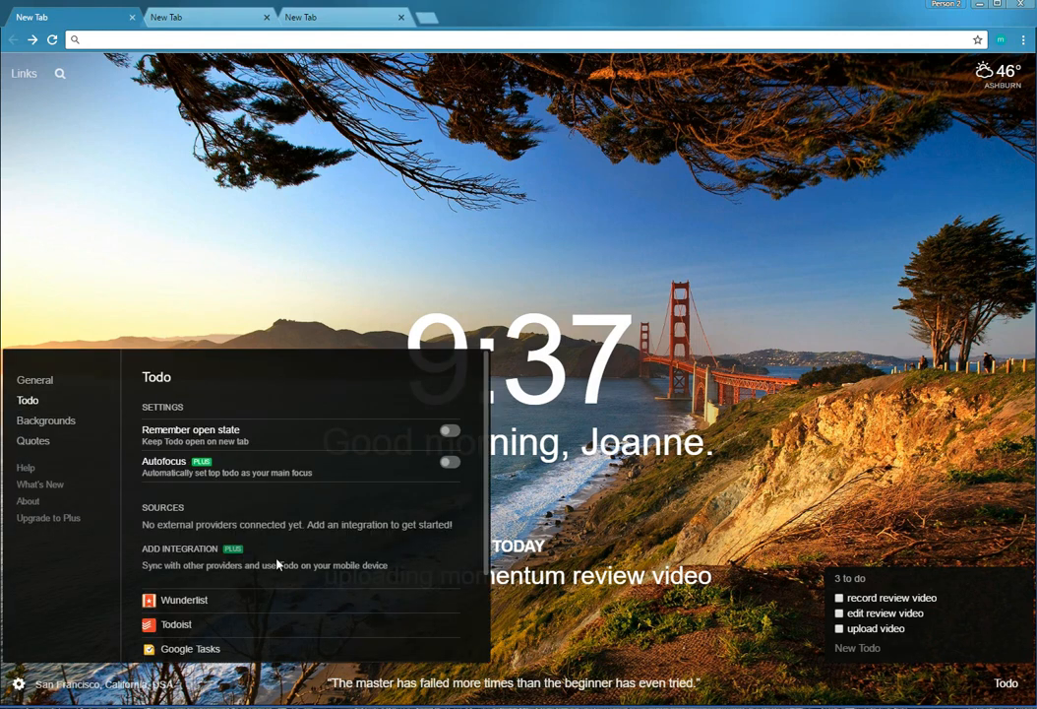
pyautogui.click(449, 429)
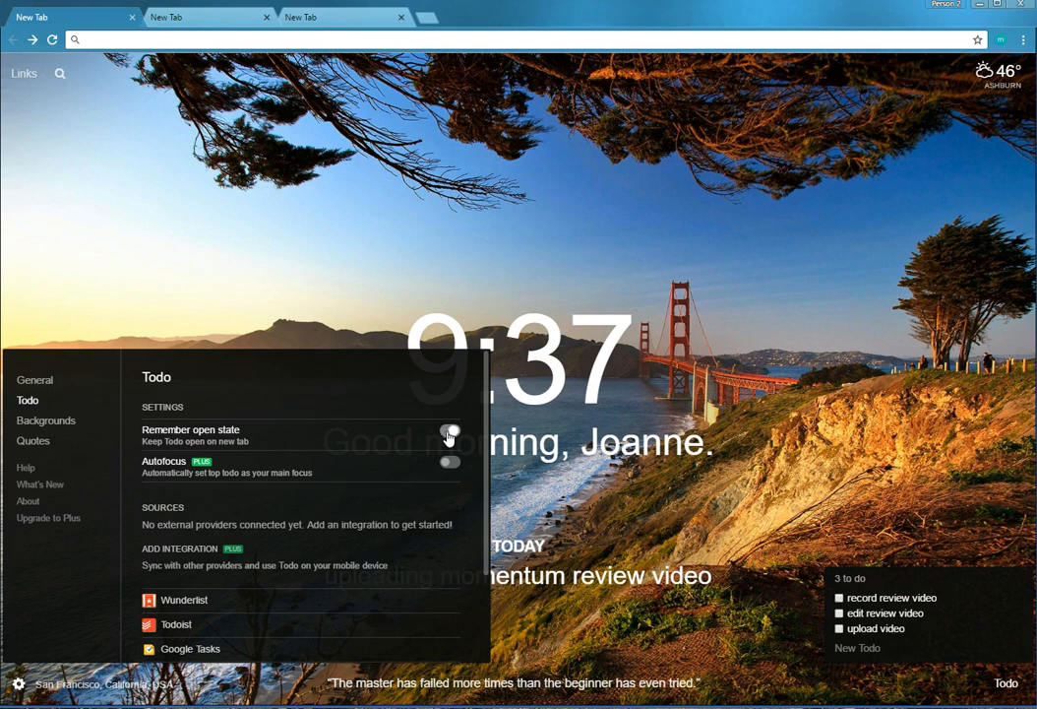
pyautogui.click(448, 433)
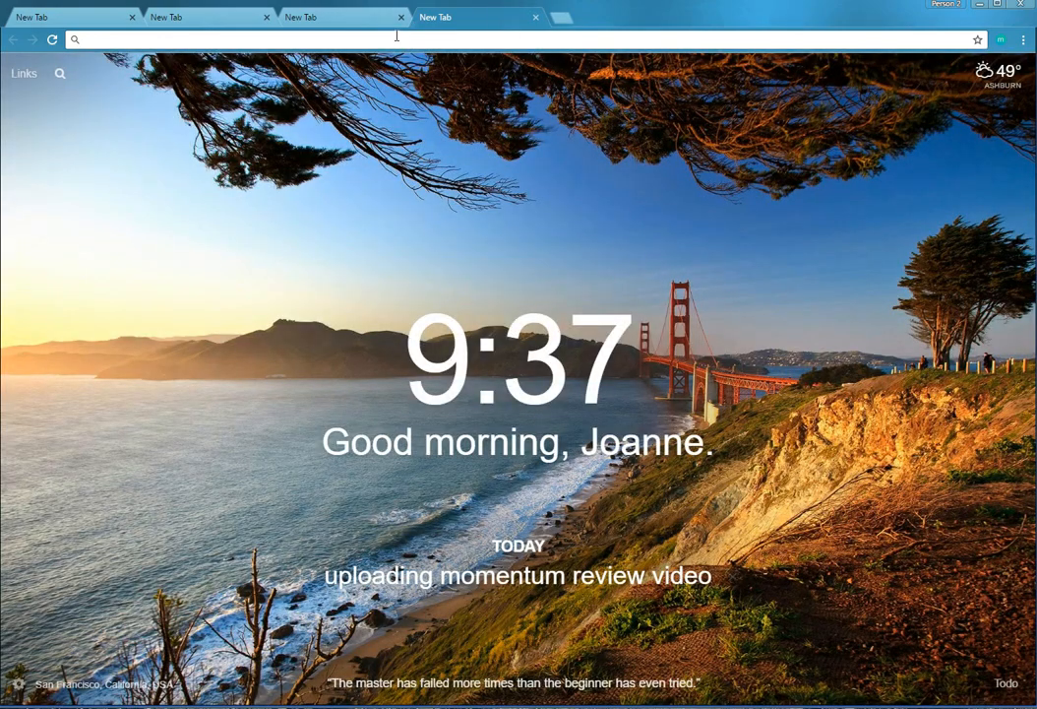
# Step: Confirm on a fresh tab that the to-do list stays open, revisiting the Todo settings
pyautogui.click(1004, 681)
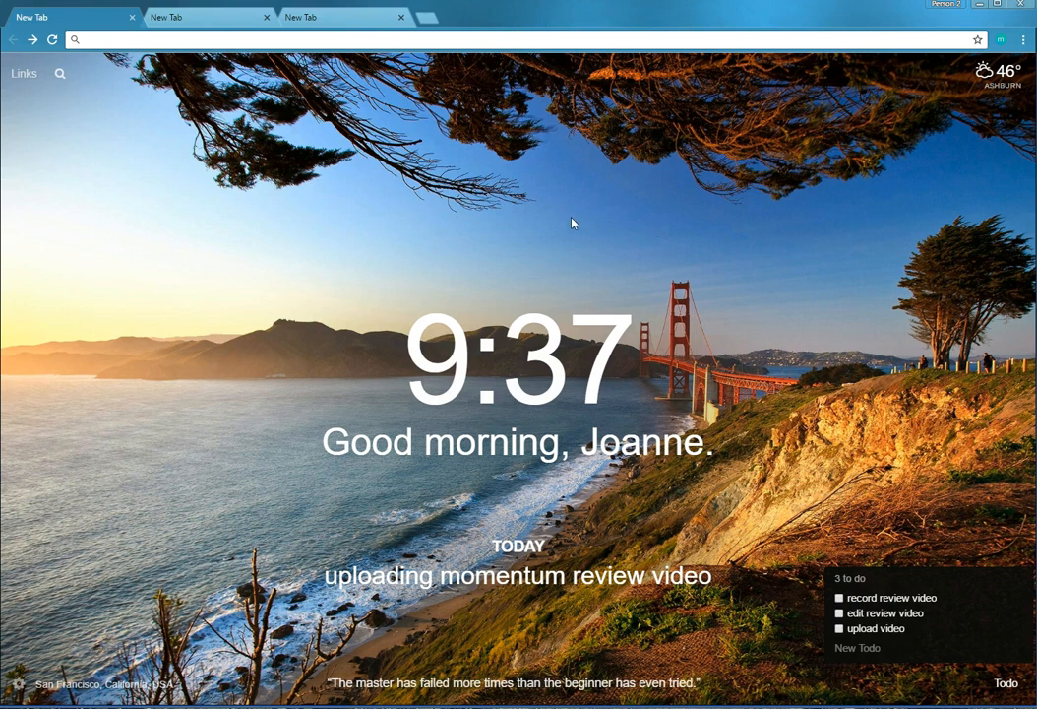
pyautogui.moveTo(17, 693)
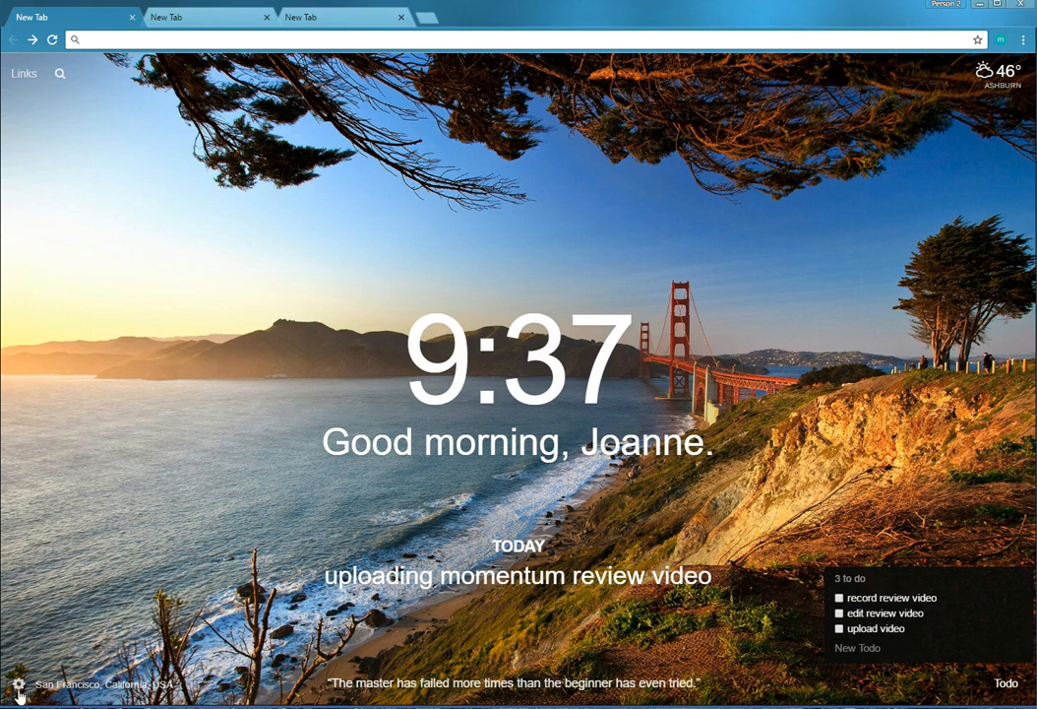
pyautogui.moveTo(30, 687)
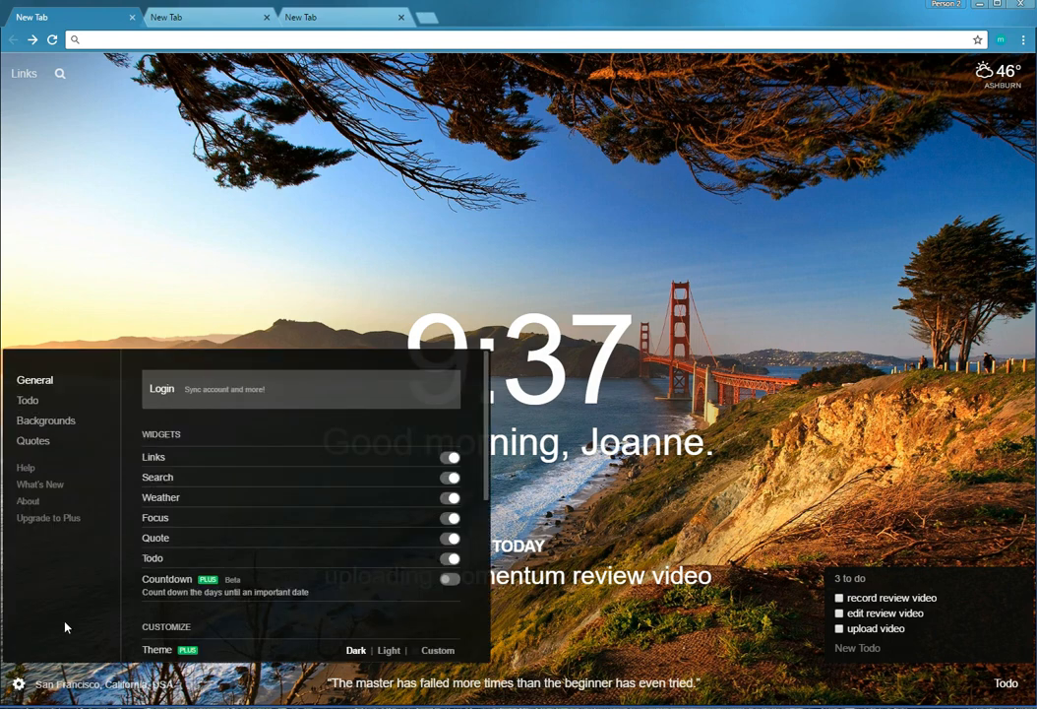
pyautogui.click(28, 400)
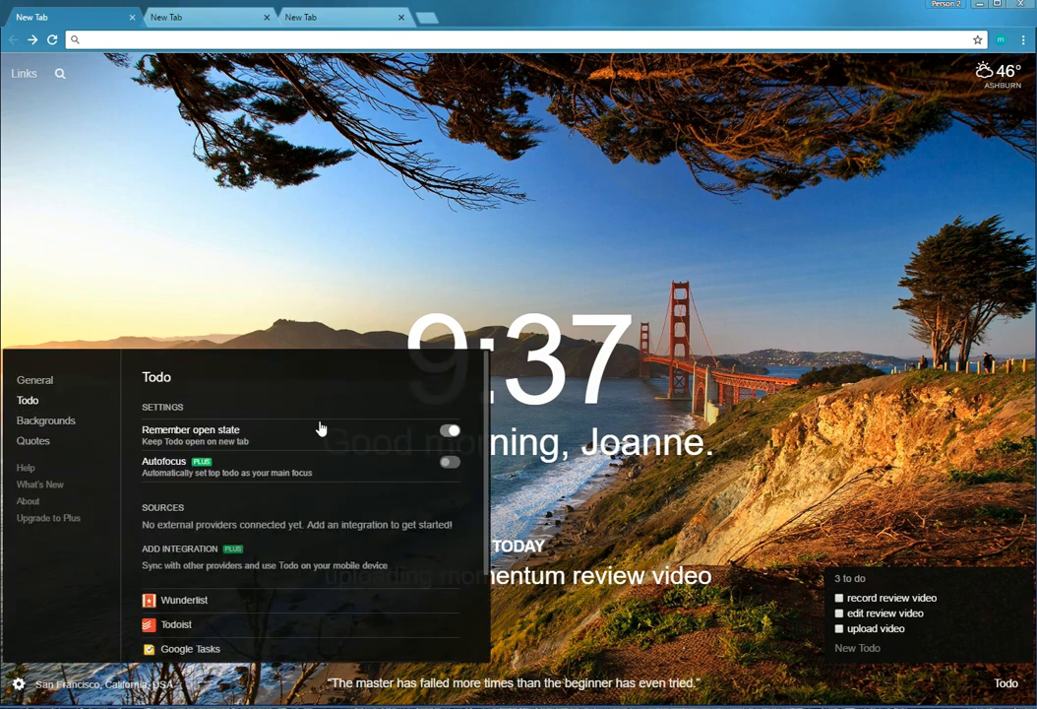
pyautogui.click(732, 575)
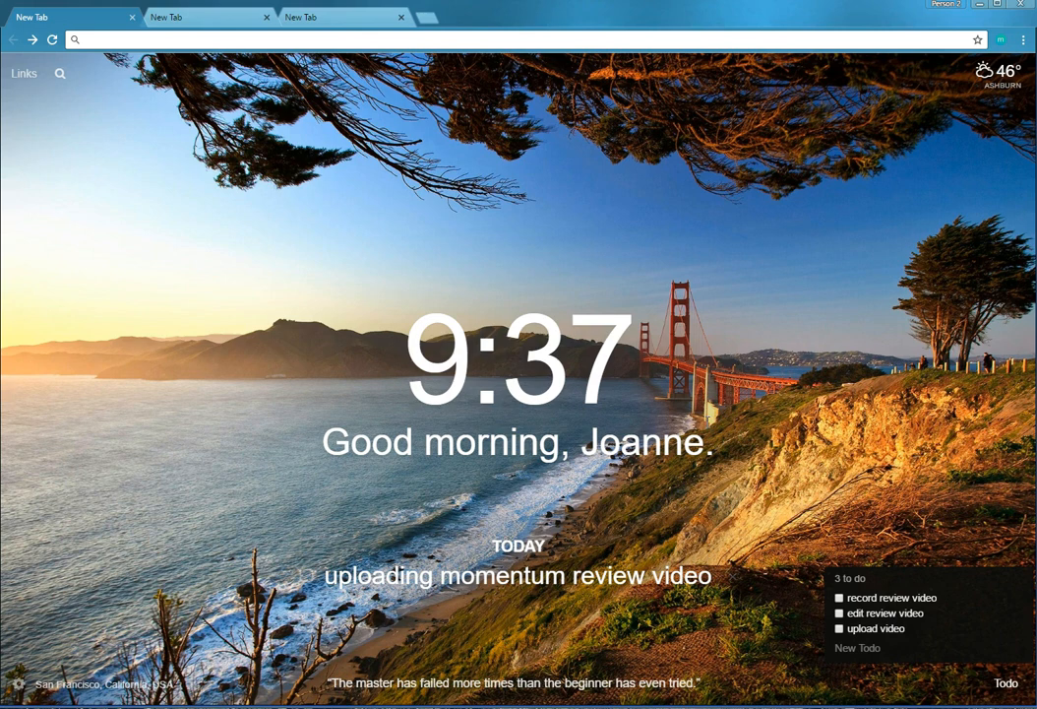
pyautogui.click(401, 16)
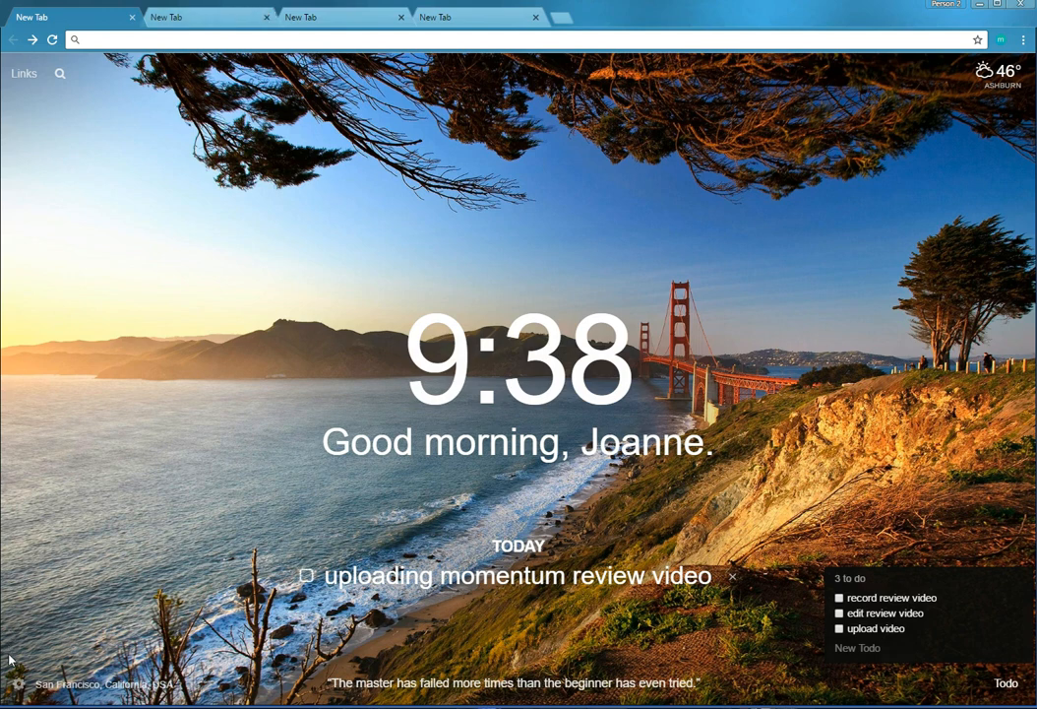
# Step: Close the extra tab and return to the Todo settings page
pyautogui.click(16, 683)
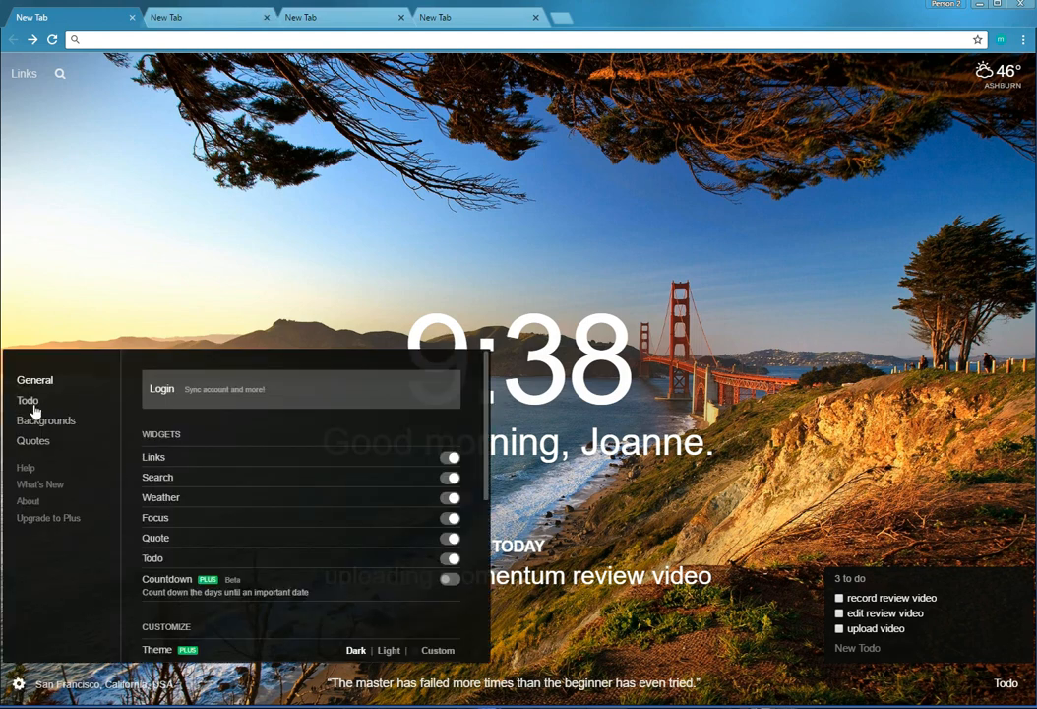
pyautogui.click(28, 400)
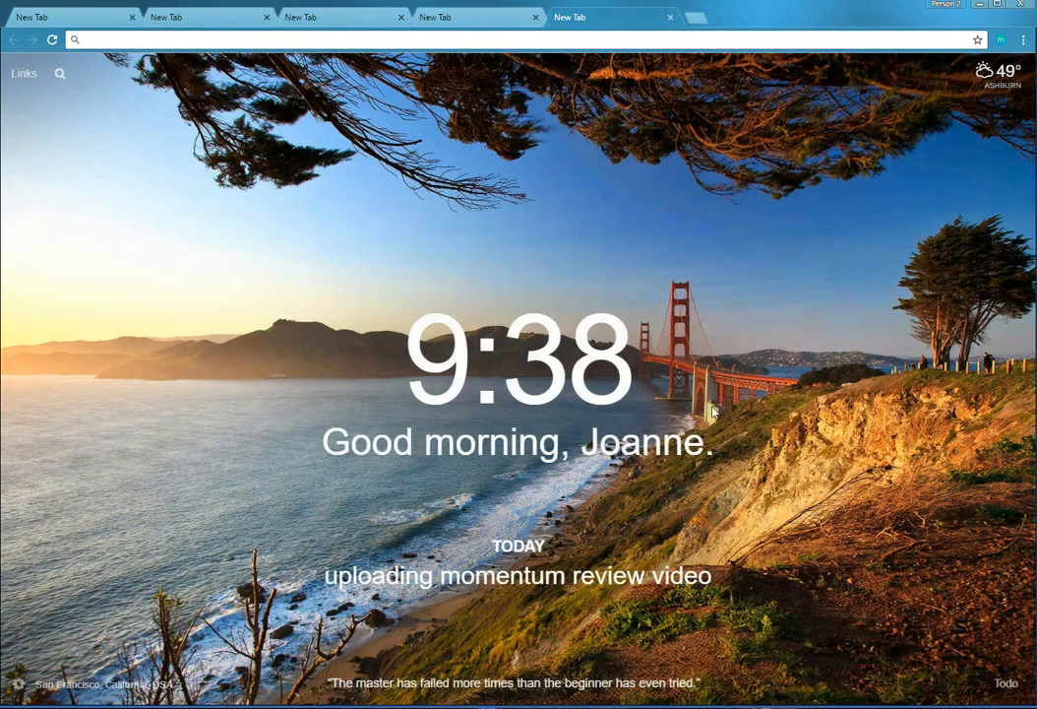
pyautogui.moveTo(24, 61)
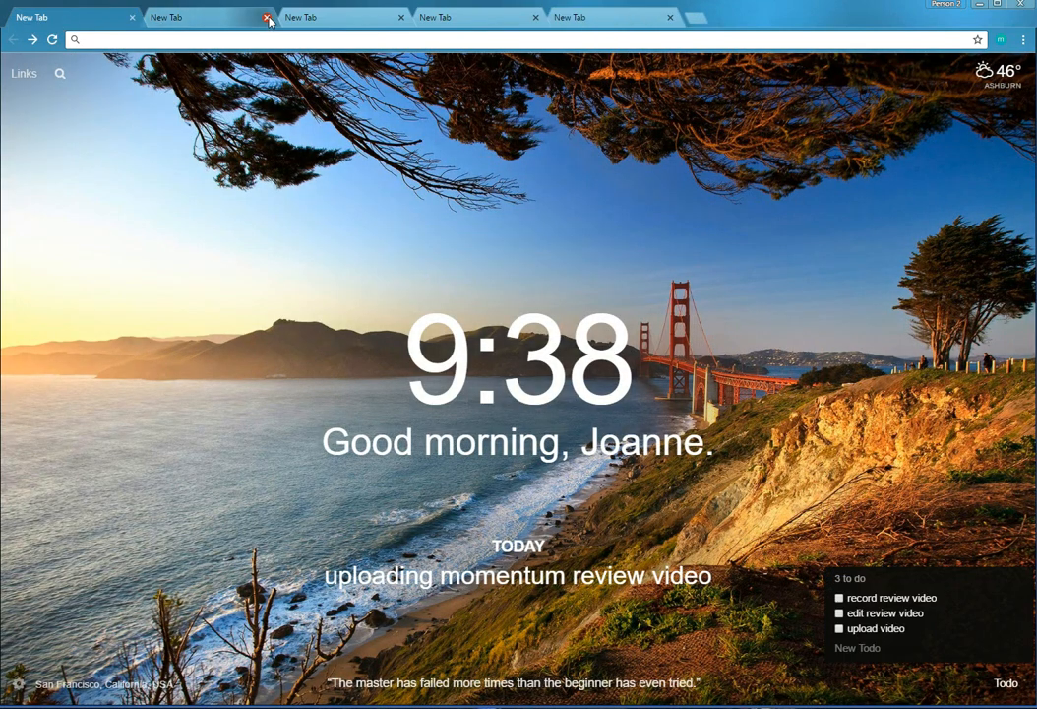
pyautogui.click(268, 16)
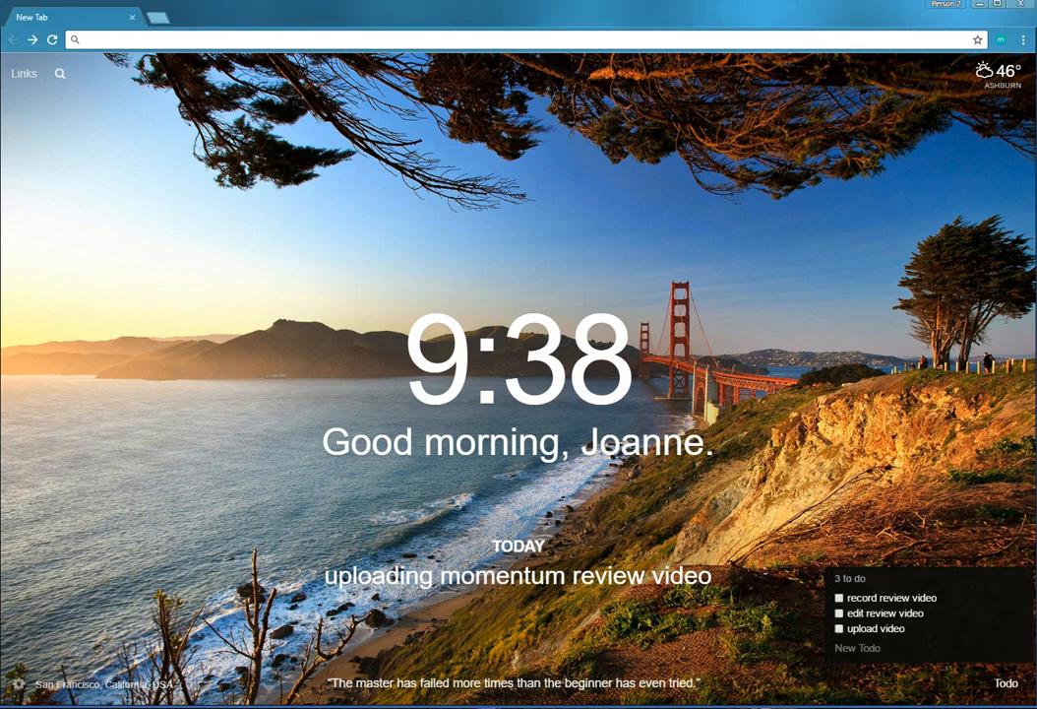
pyautogui.click(18, 683)
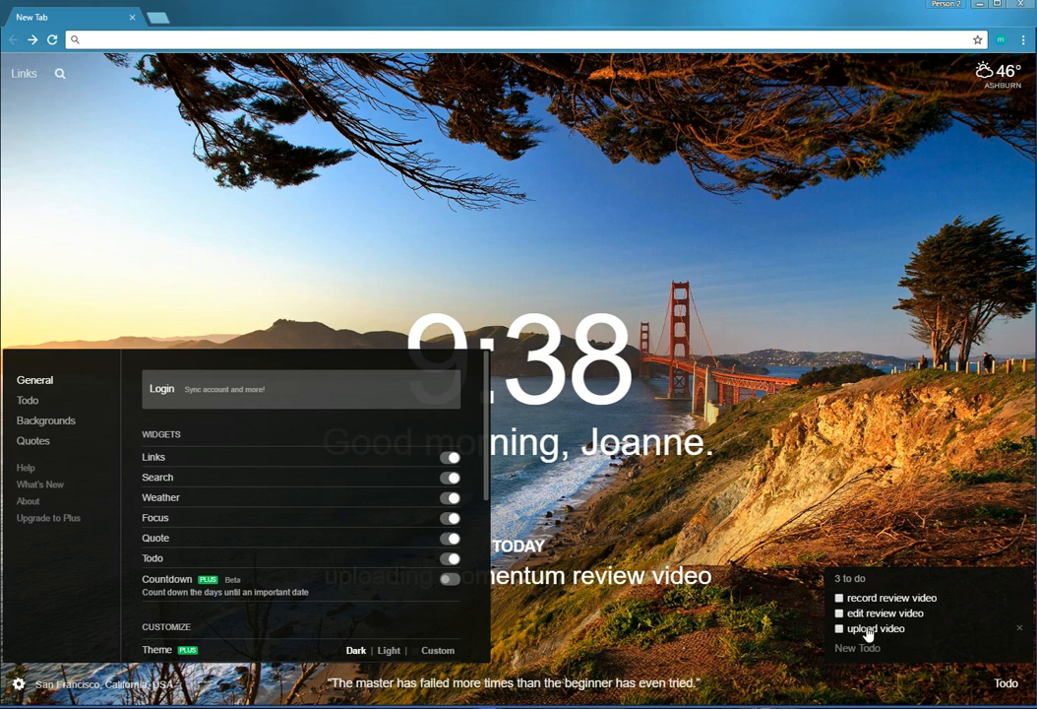
pyautogui.moveTo(823, 207)
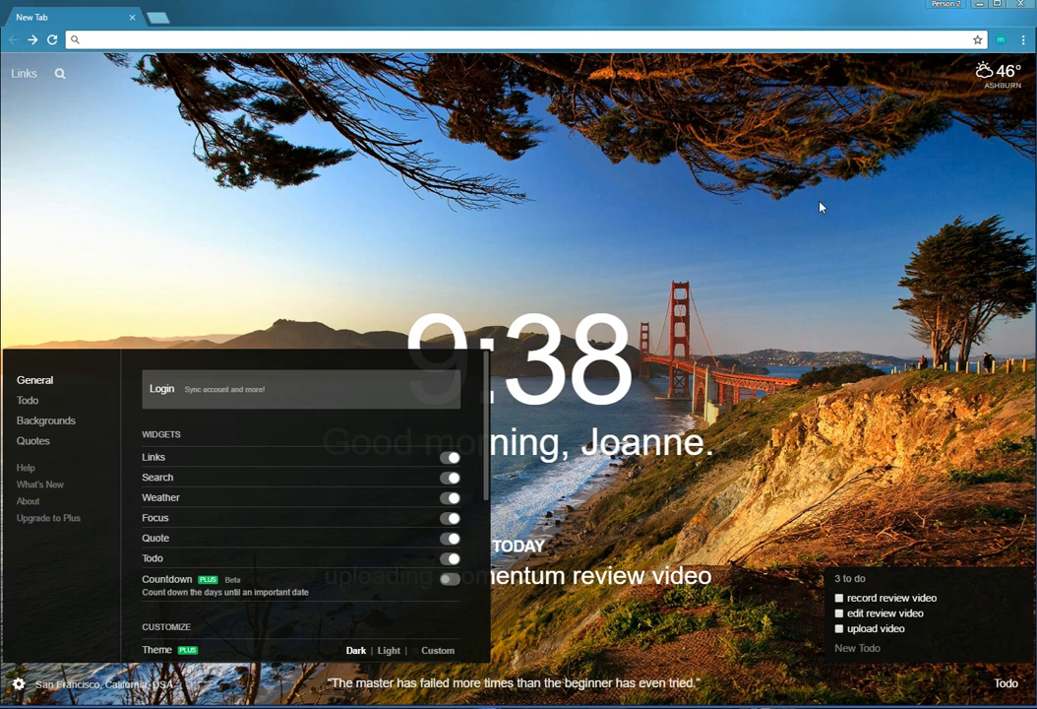
pyautogui.moveTo(835, 567)
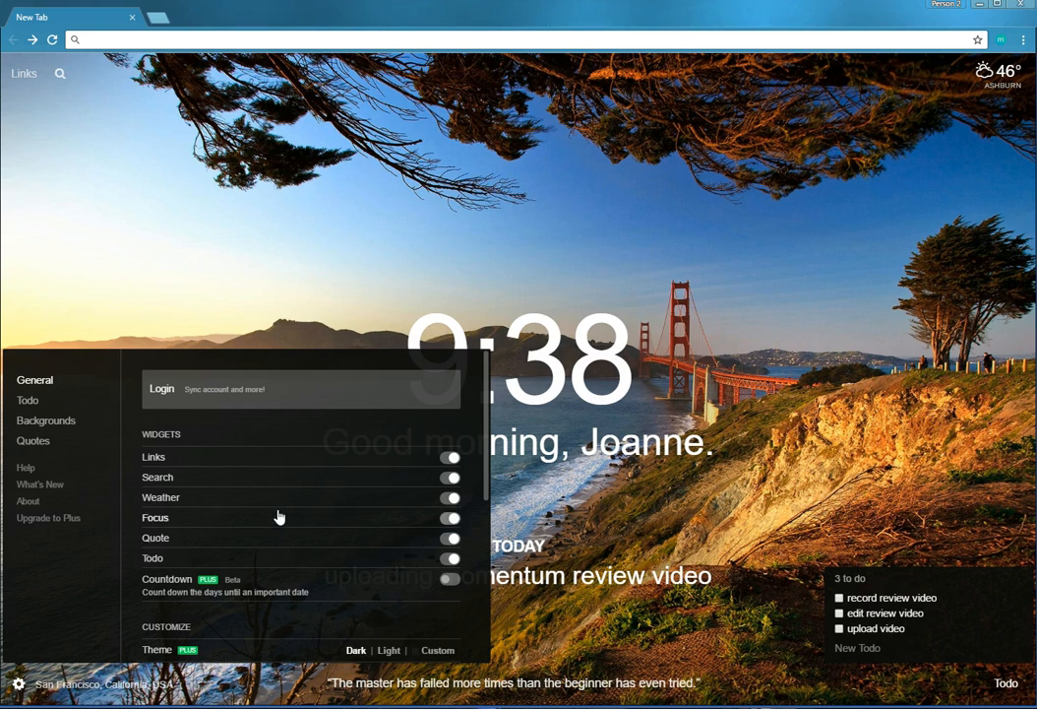
pyautogui.click(27, 400)
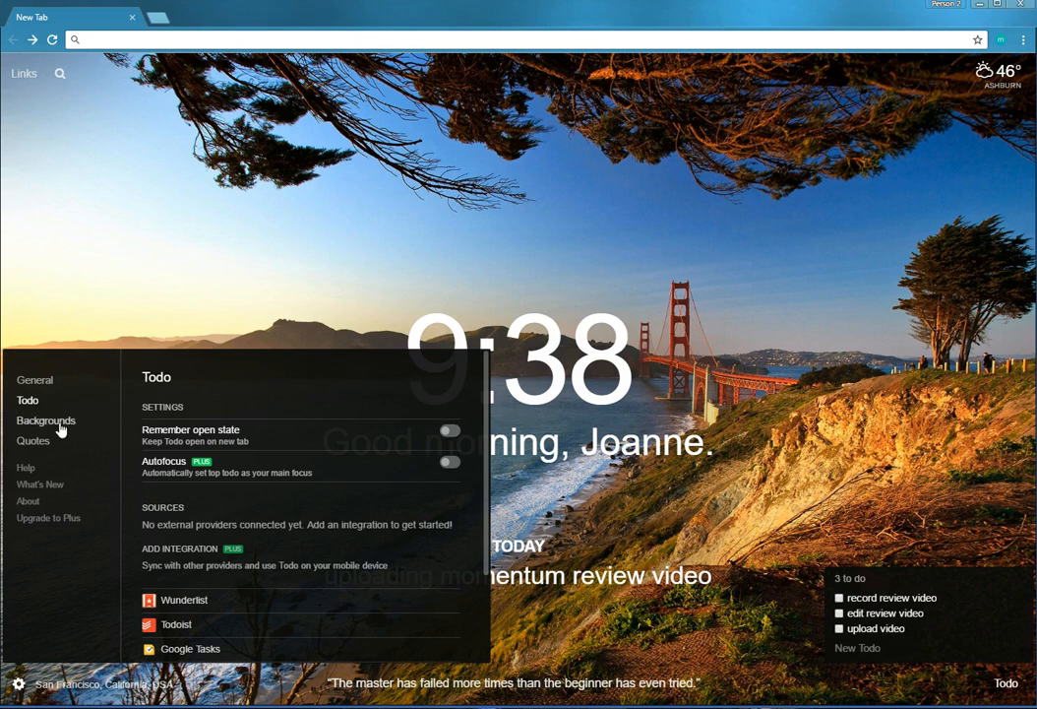
# Step: View the Backgrounds settings and the History of shown backgrounds
pyautogui.click(45, 421)
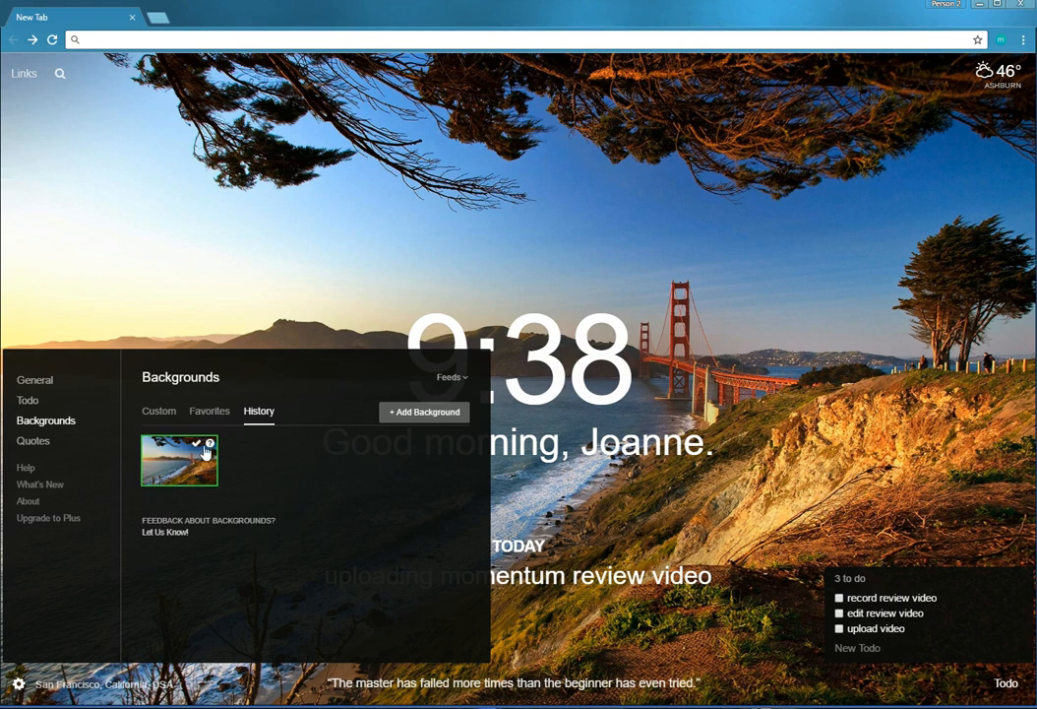
pyautogui.moveTo(197, 448)
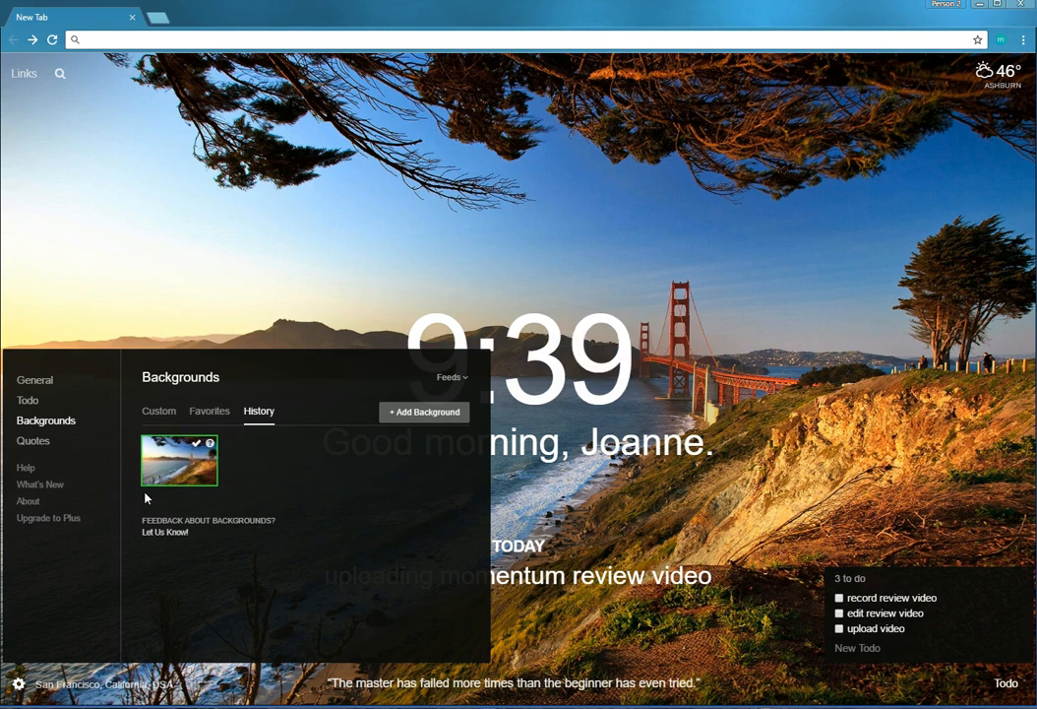
pyautogui.click(33, 440)
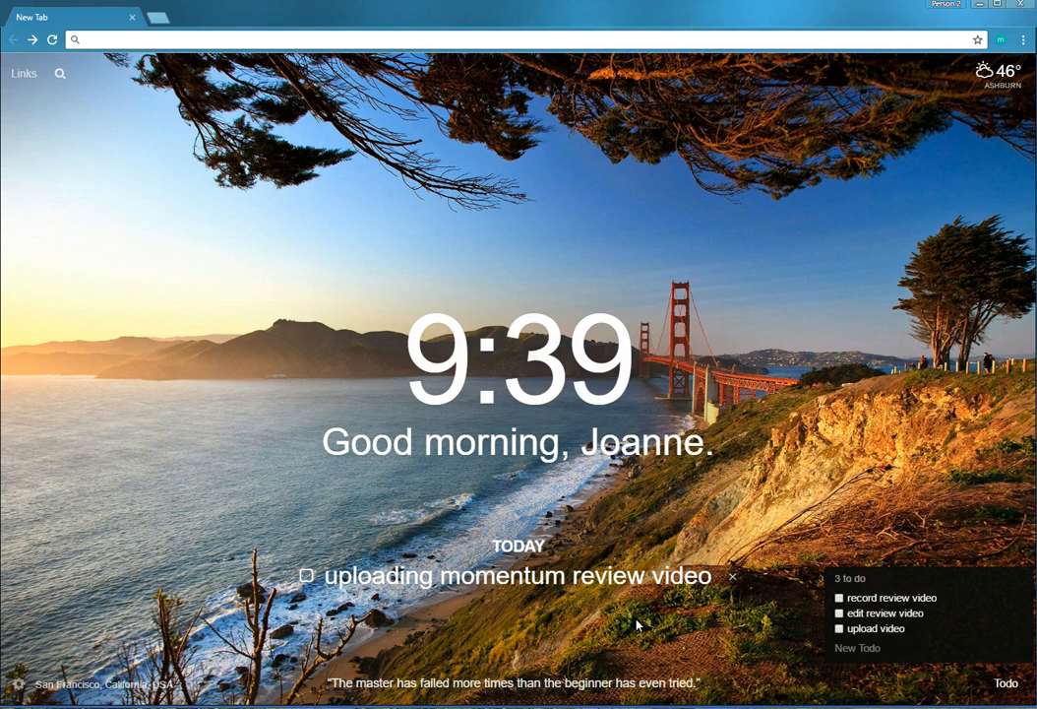
pyautogui.moveTo(746, 465)
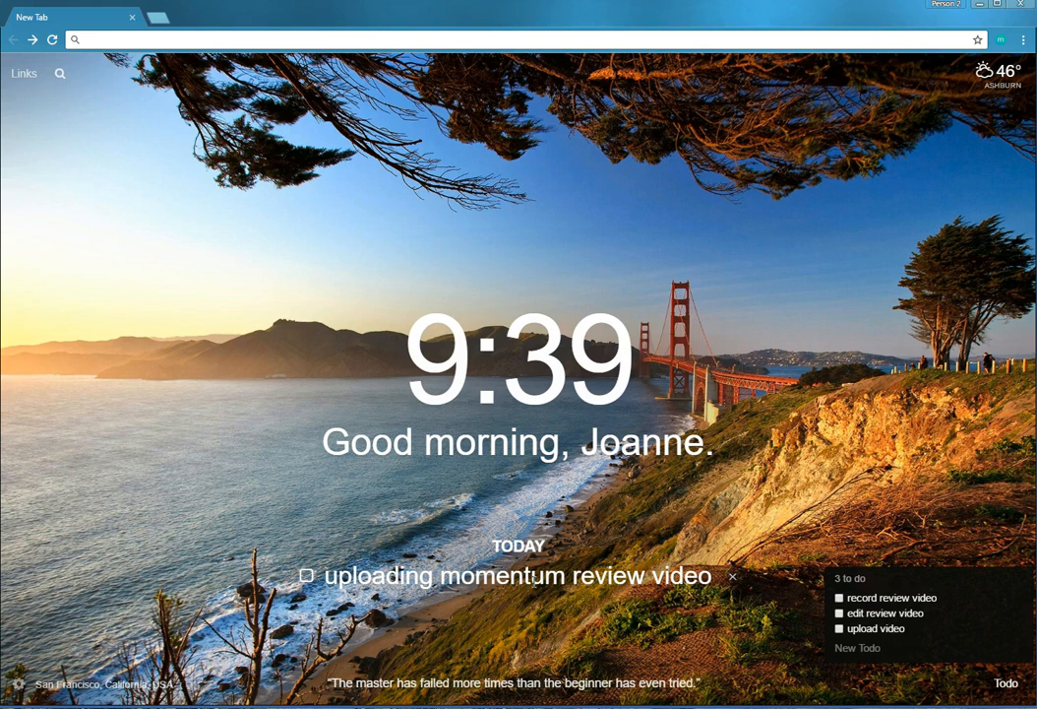
pyautogui.moveTo(307, 575)
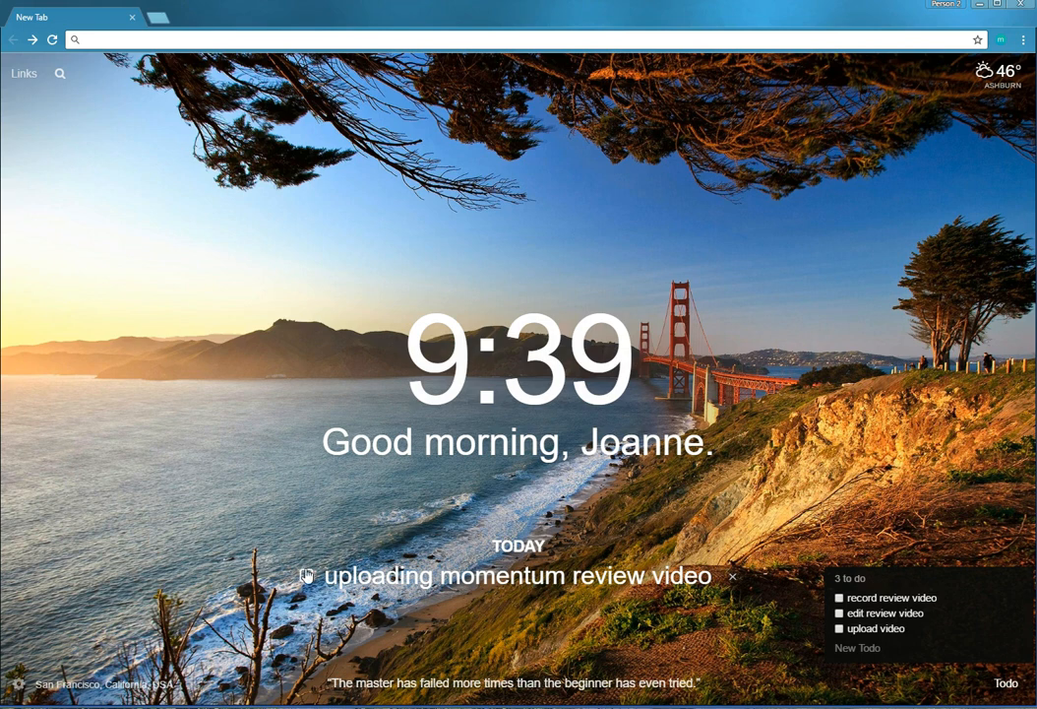
# Step: Remove today's focus entry and collapse the to-do list
pyautogui.click(307, 575)
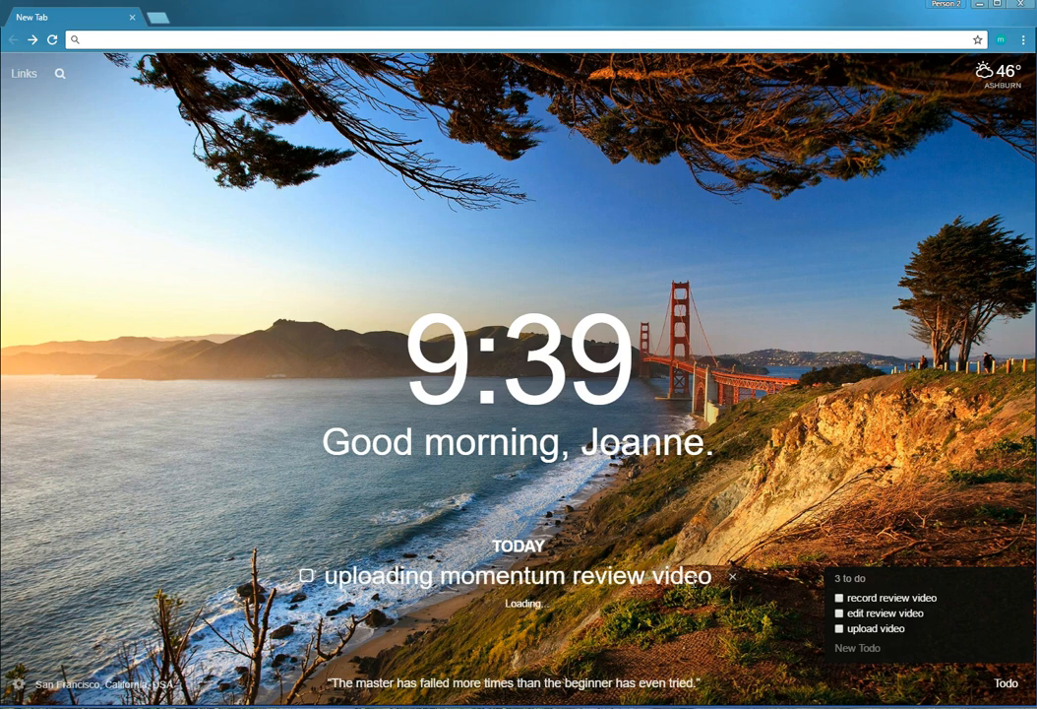
pyautogui.click(732, 574)
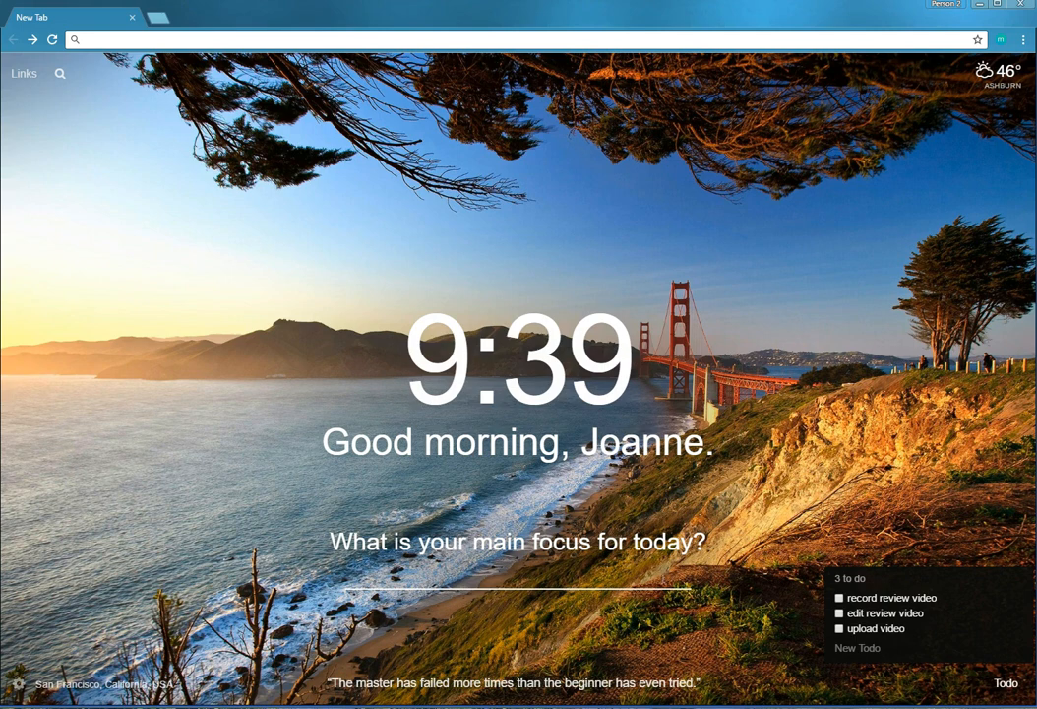
pyautogui.click(1004, 681)
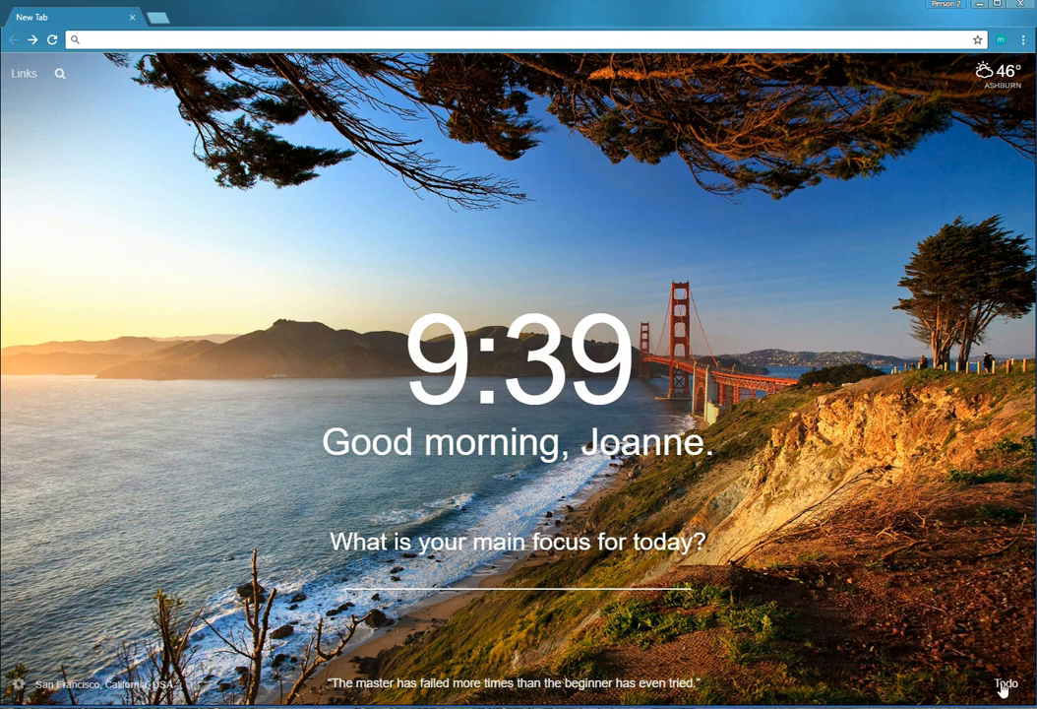
pyautogui.moveTo(896, 374)
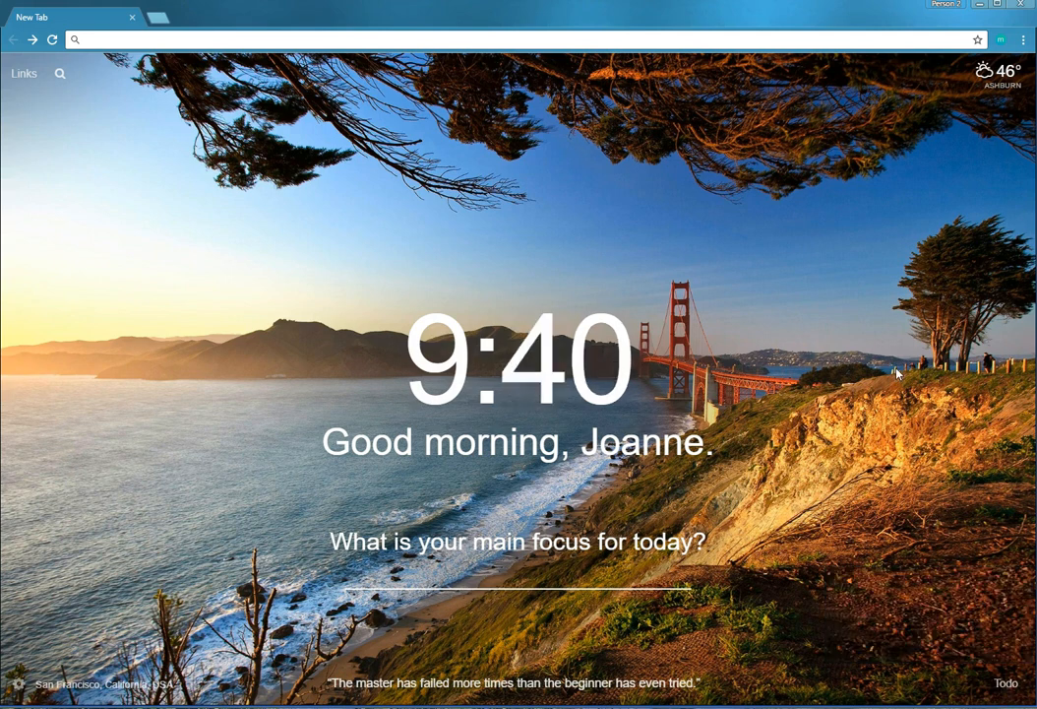